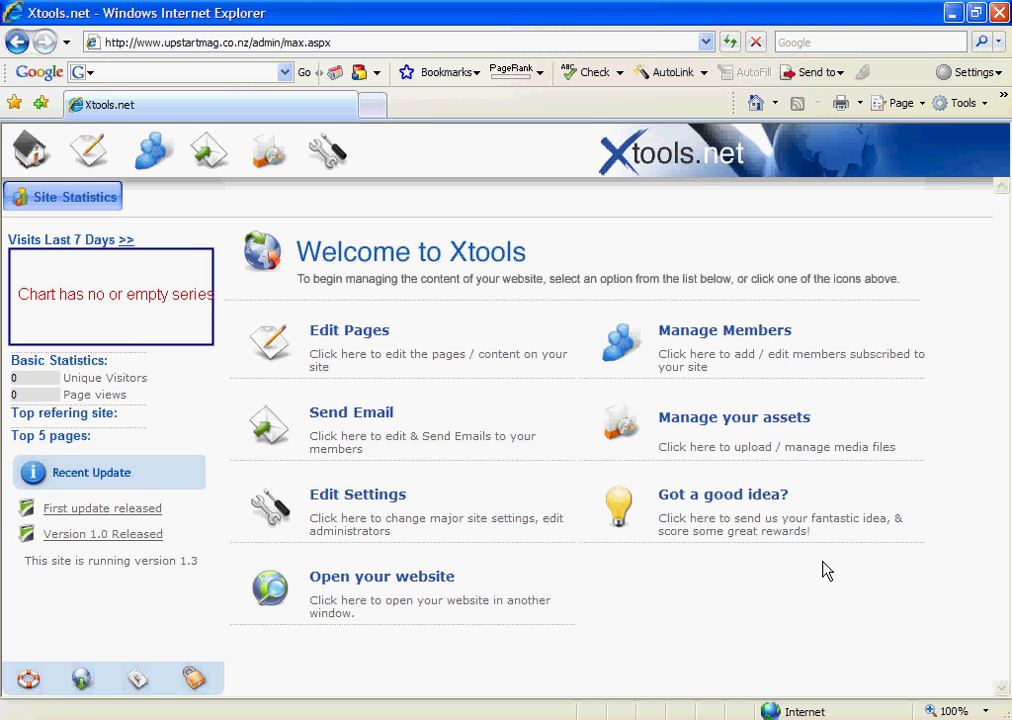
pyautogui.moveTo(362, 417)
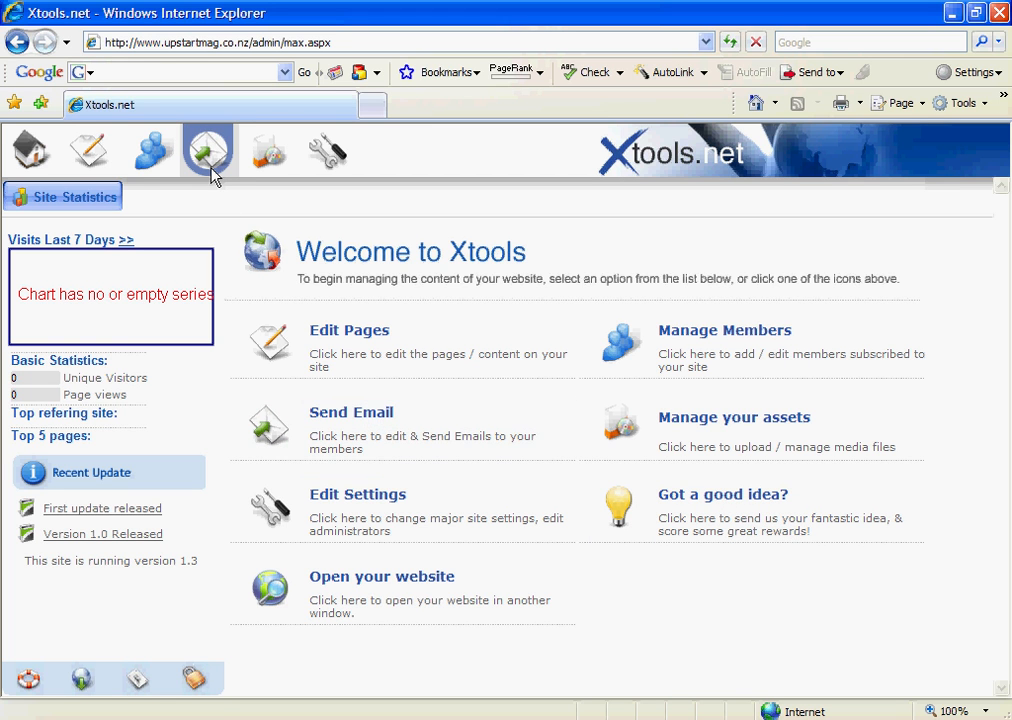
pyautogui.moveTo(211, 167)
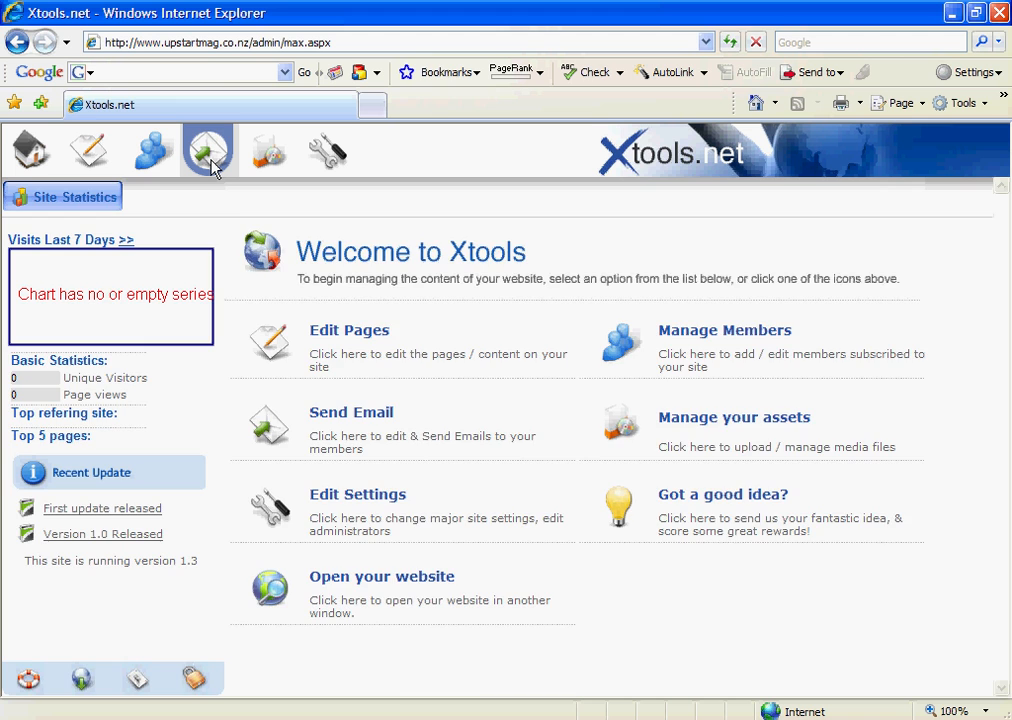
# - Create a 'New email' draft in the Drafts folder and open it blank in the editor
pyautogui.click(207, 150)
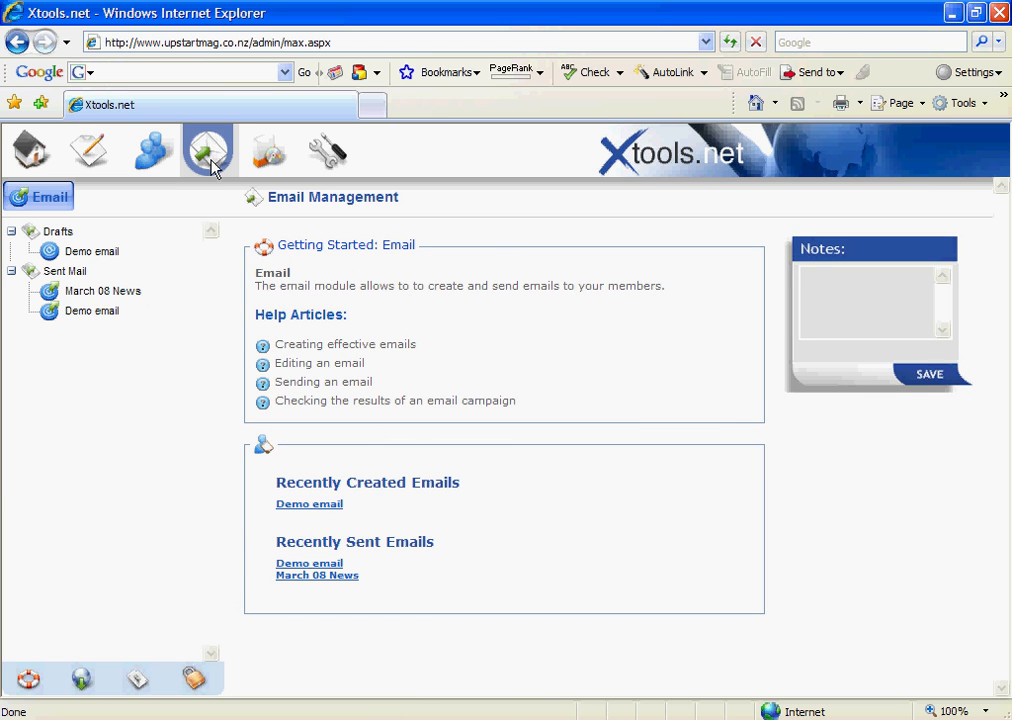
pyautogui.rightClick(56, 231)
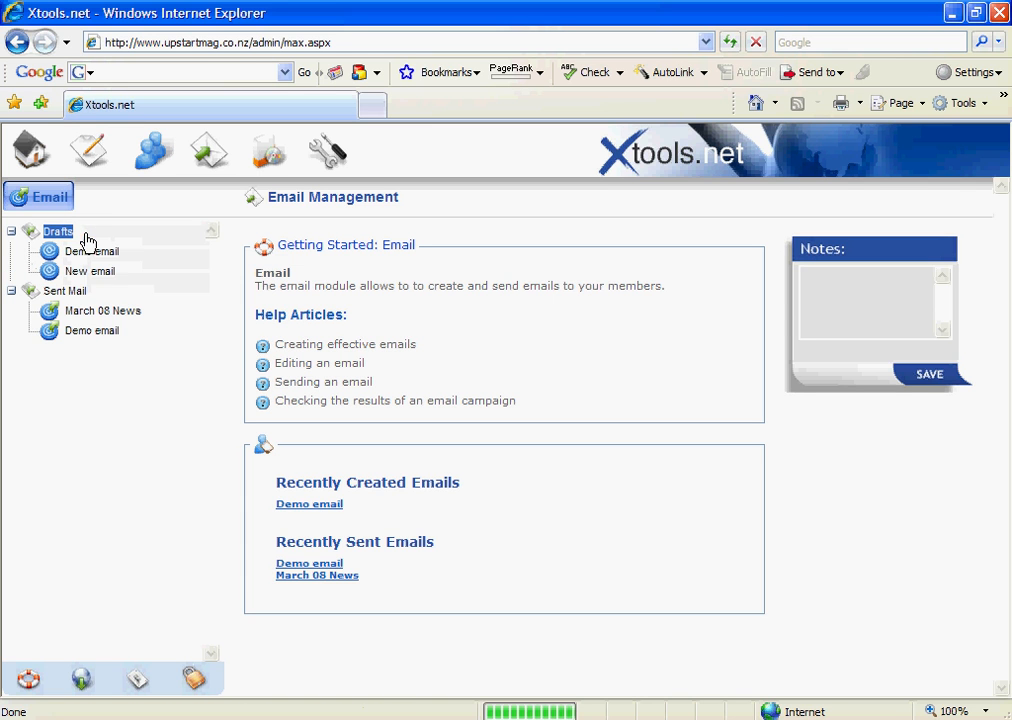
pyautogui.click(88, 271)
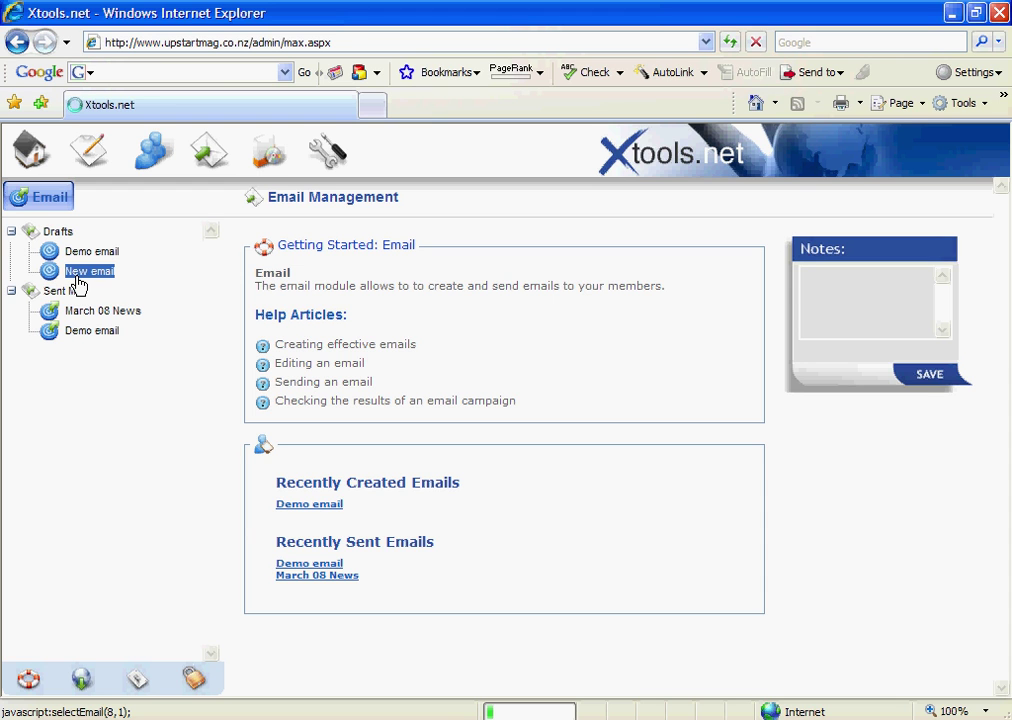
pyautogui.click(89, 271)
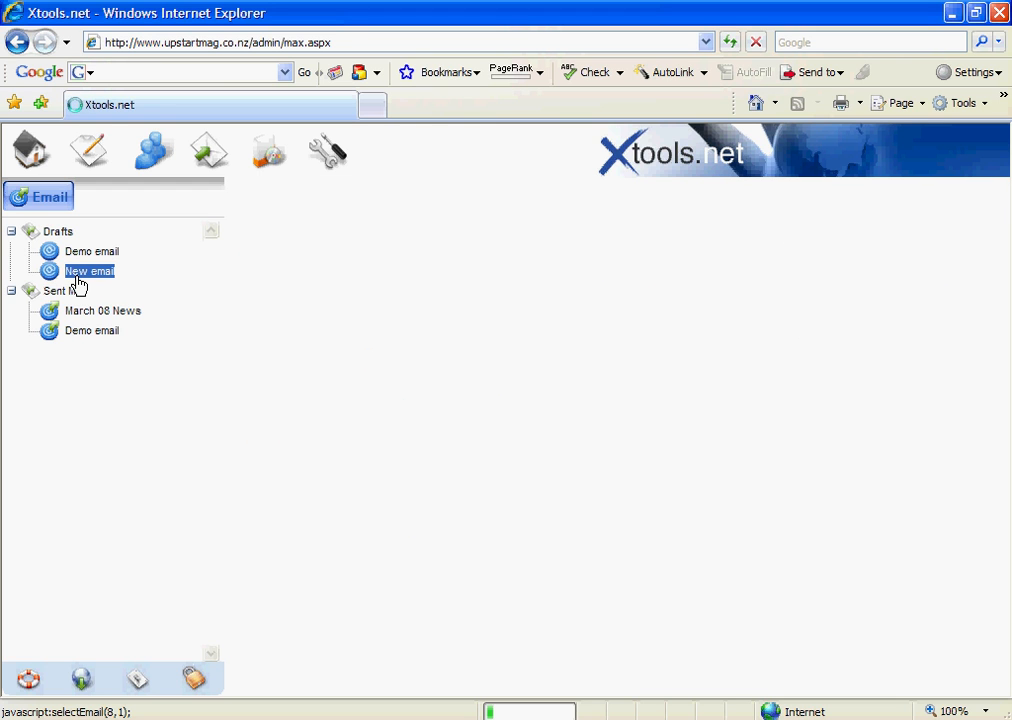
pyautogui.click(86, 271)
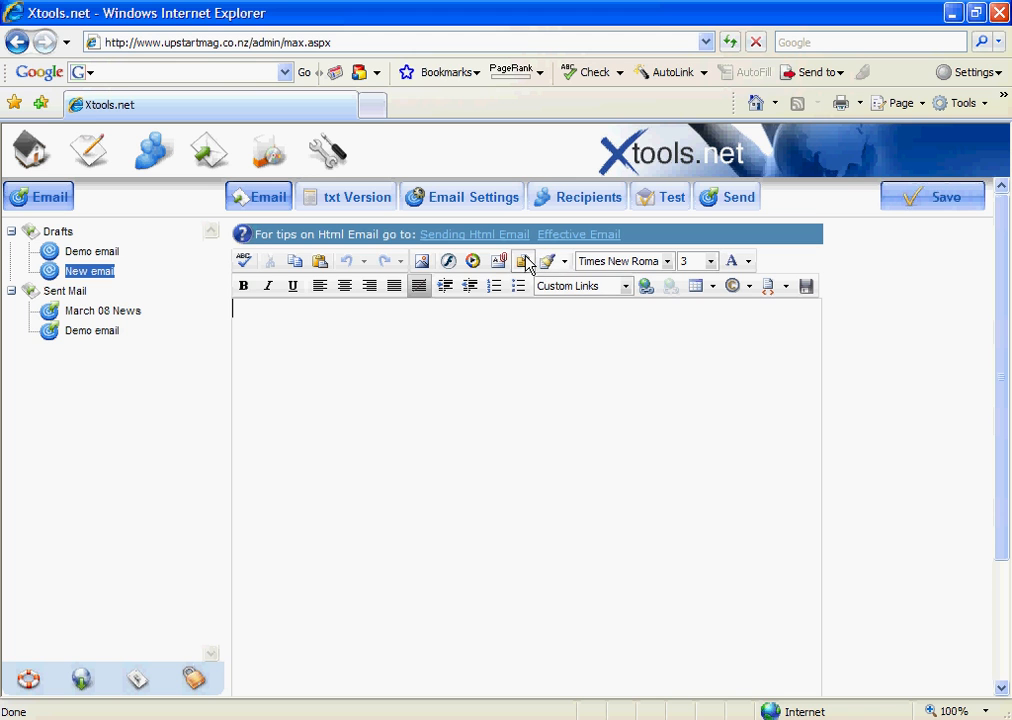
# - Insert Upstart_XmailTemplate.htm from Template Manager into the email body
pyautogui.click(523, 261)
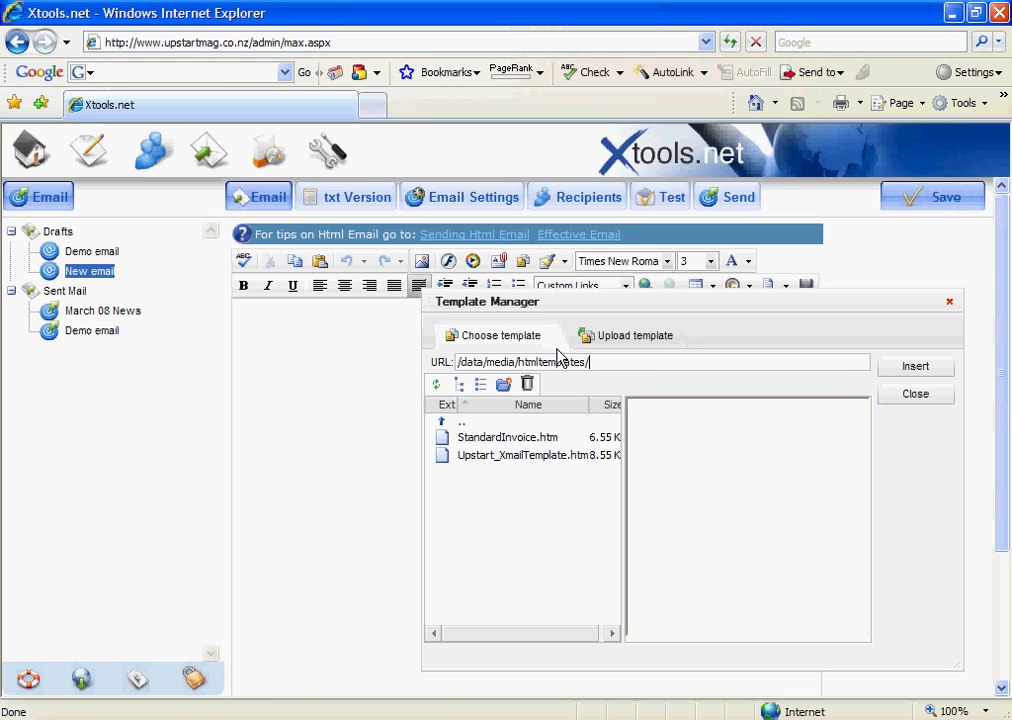
pyautogui.click(525, 455)
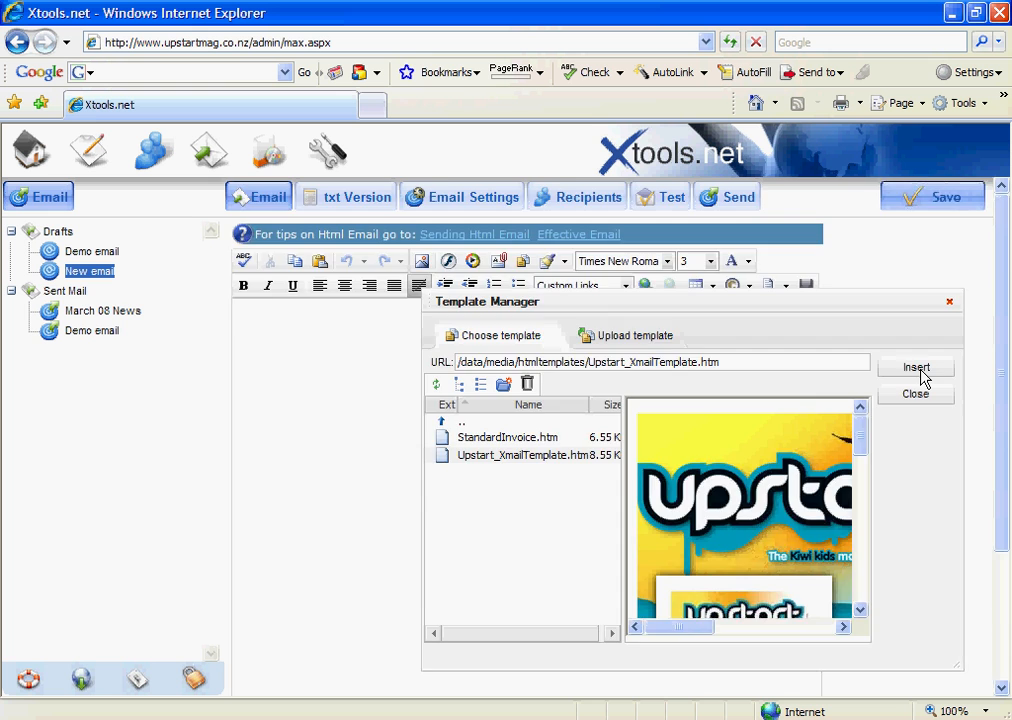
pyautogui.click(915, 367)
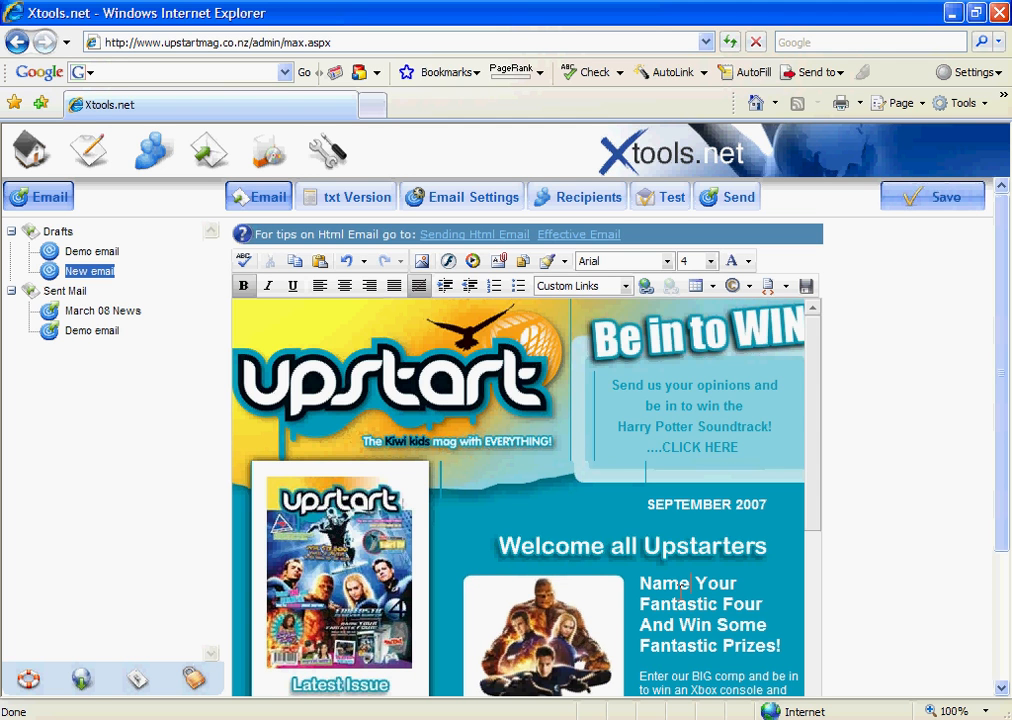
# - Type over the SEPTEMBER 2007 date cell so it begins 'MARCH 20'
pyautogui.rightClick(687, 585)
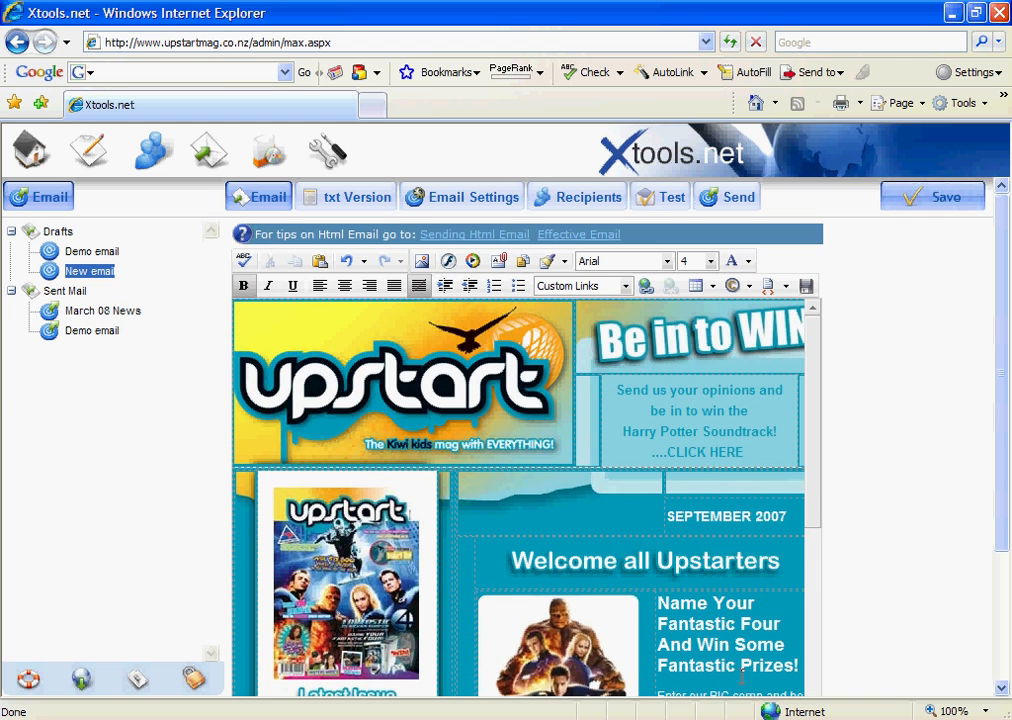
pyautogui.scroll(-3)
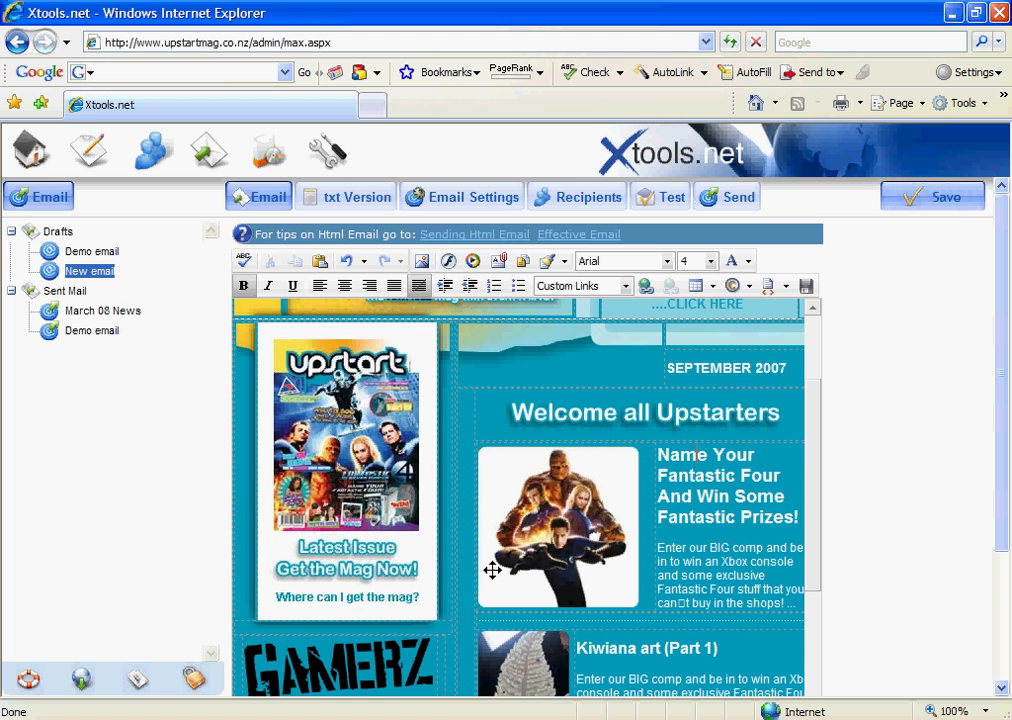
pyautogui.scroll(-3)
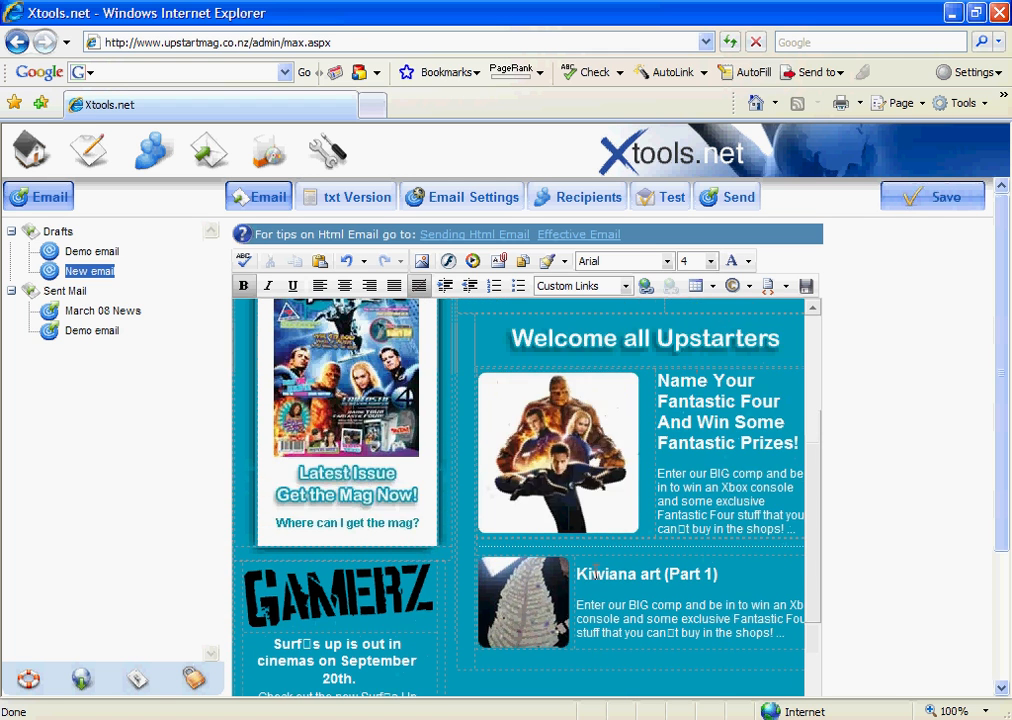
pyautogui.scroll(3)
pyautogui.write('N')
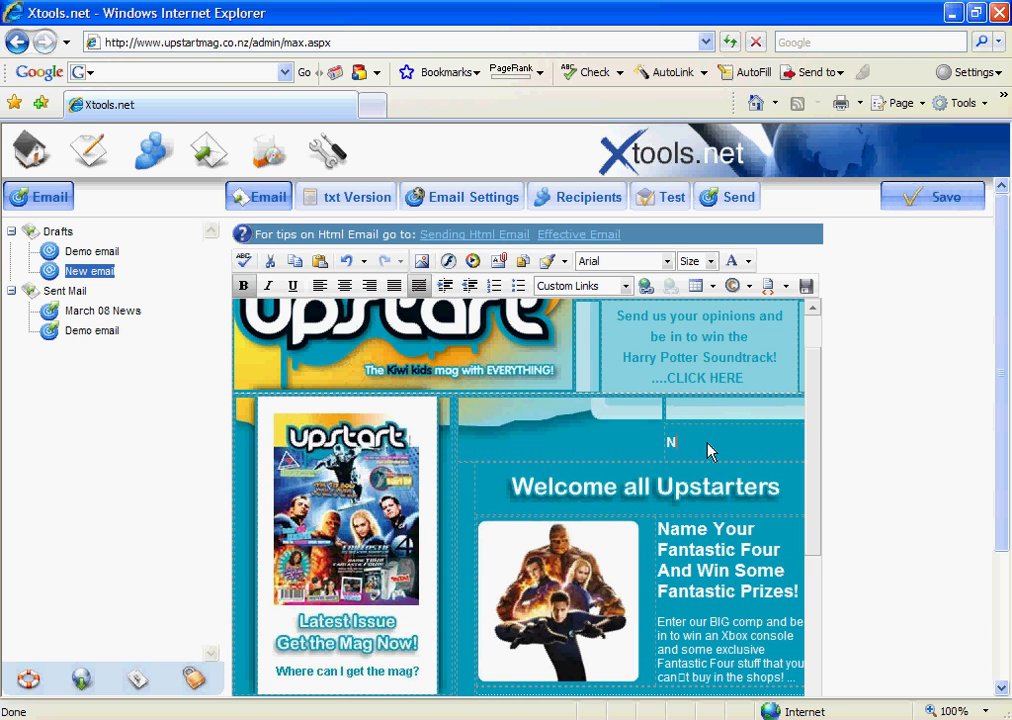
pyautogui.write('MARCH 20')
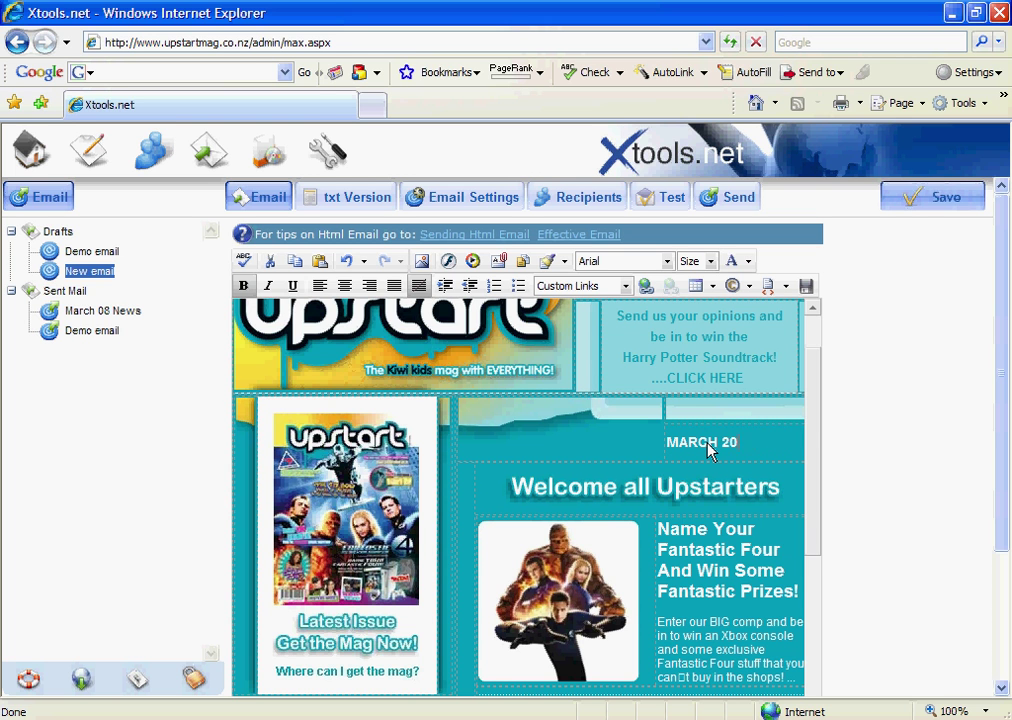
pyautogui.scroll(-3)
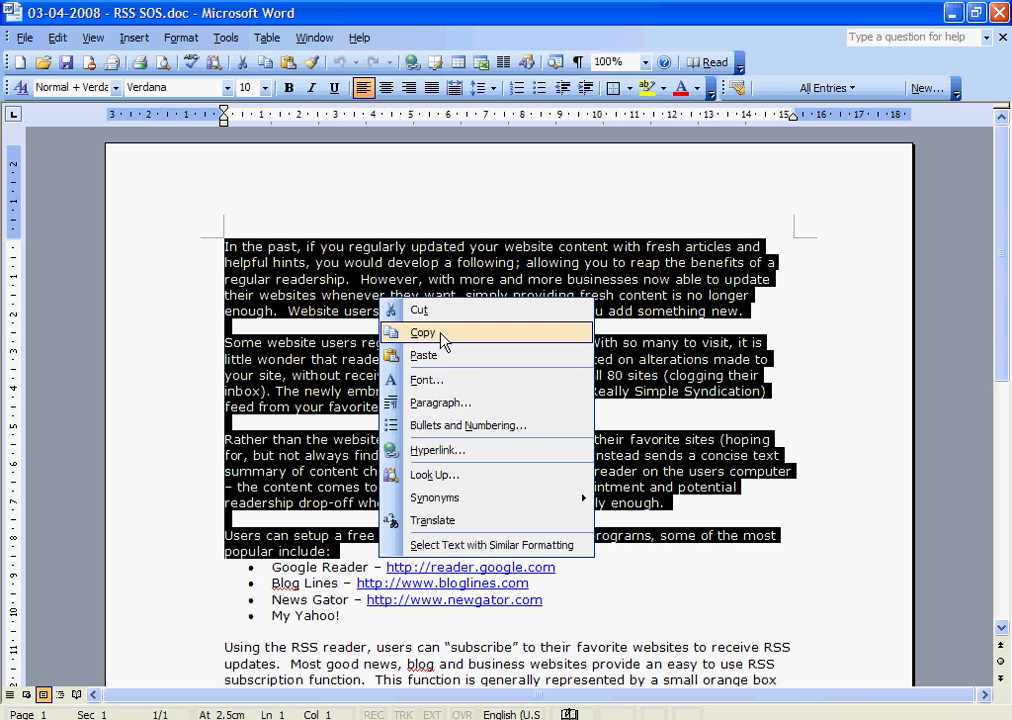
# - Copy the RSS SOS article's first four paragraphs from Word
pyautogui.click(423, 332)
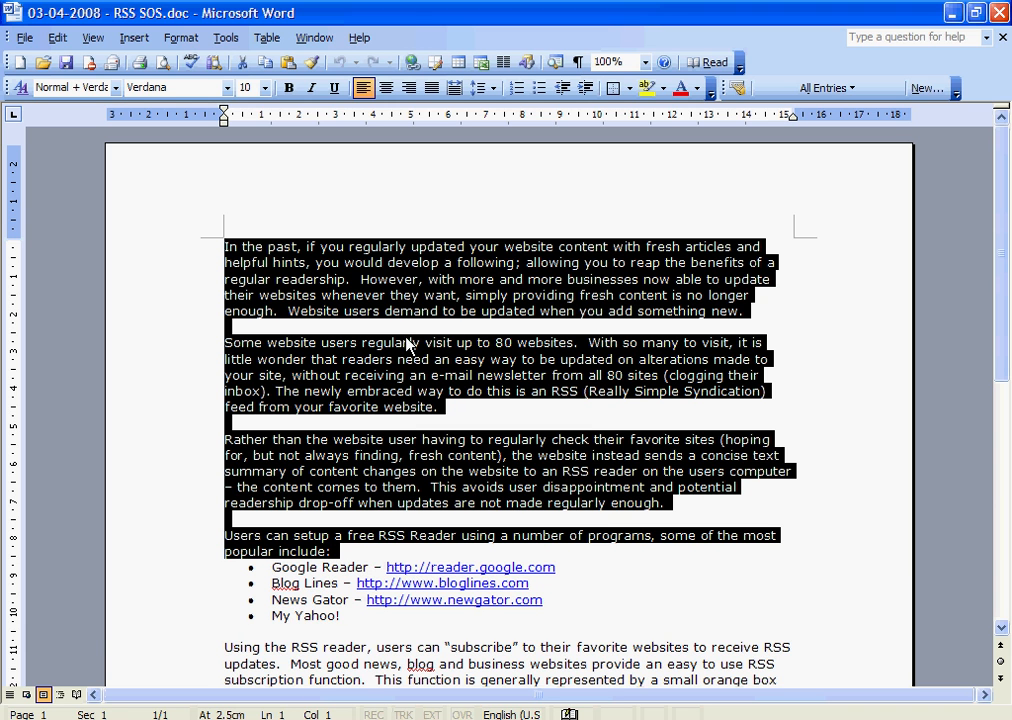
pyautogui.click(10, 696)
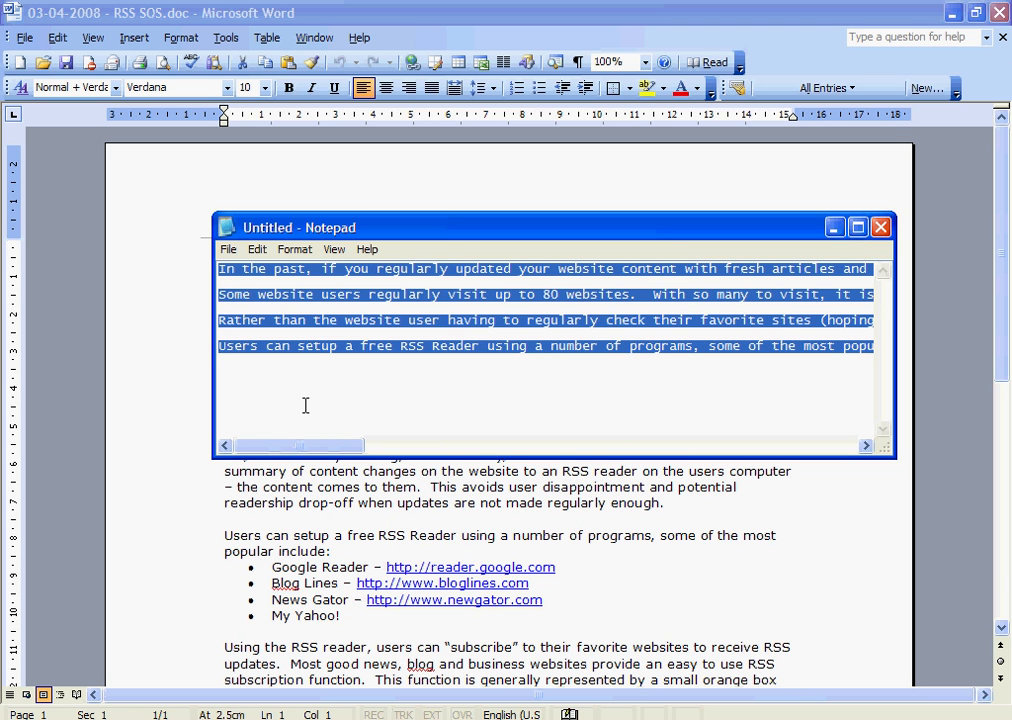
pyautogui.moveTo(340, 320)
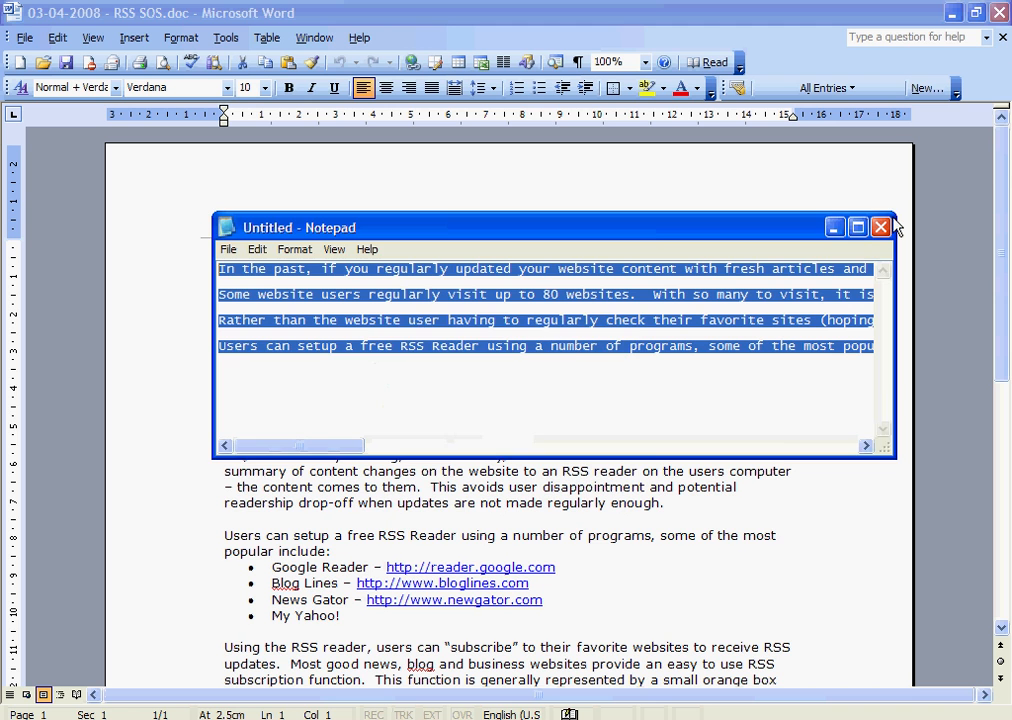
# - Close Notepad once the article is copied as plain text
pyautogui.click(881, 227)
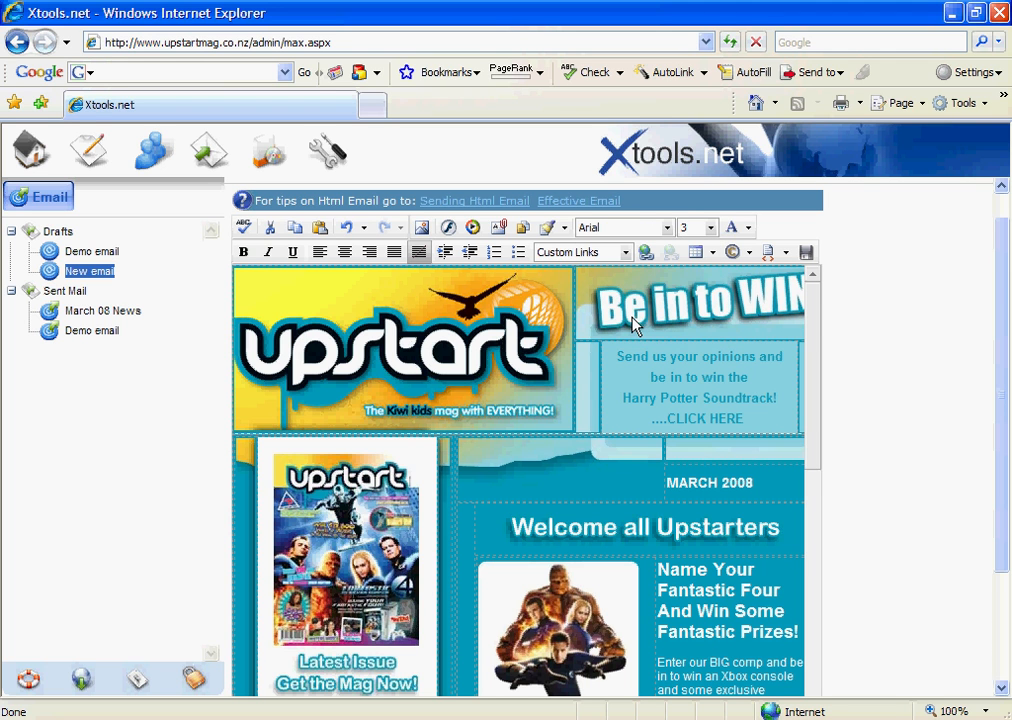
pyautogui.moveTo(714, 230)
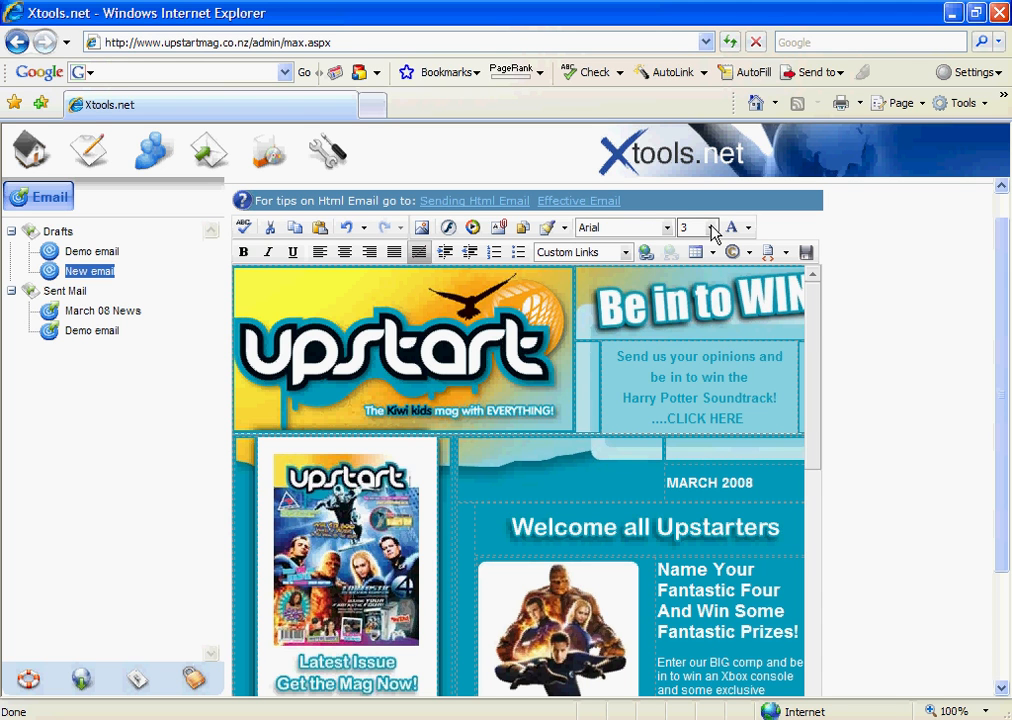
# - Set font size 2 and paste the plain-text RSS article below the Kiwiana art item
pyautogui.click(713, 227)
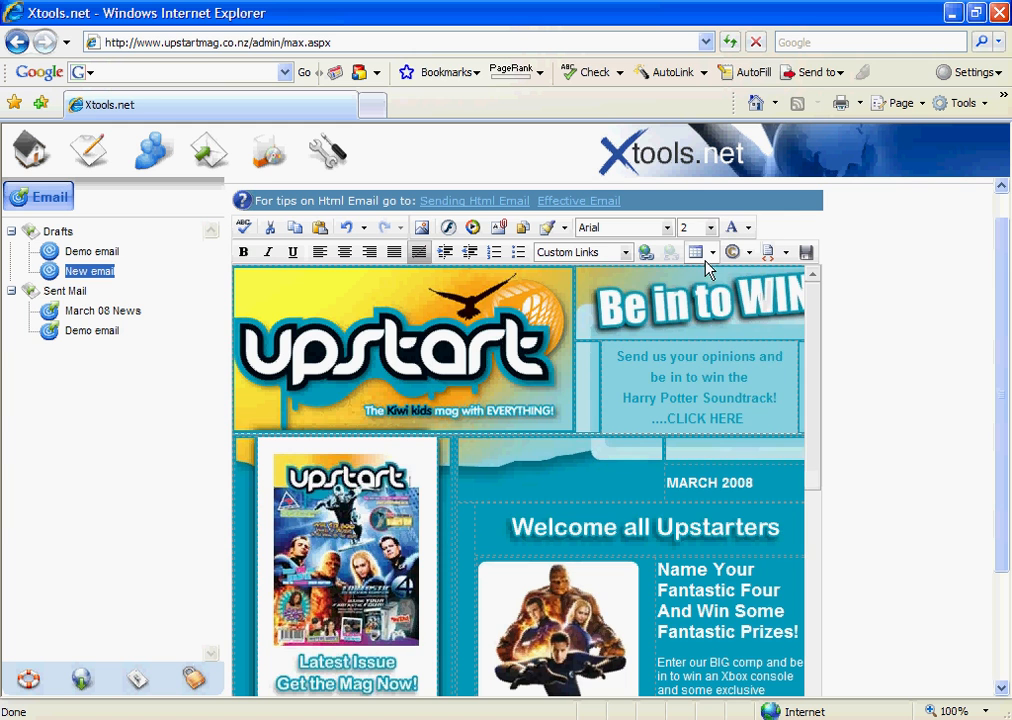
pyautogui.scroll(-3)
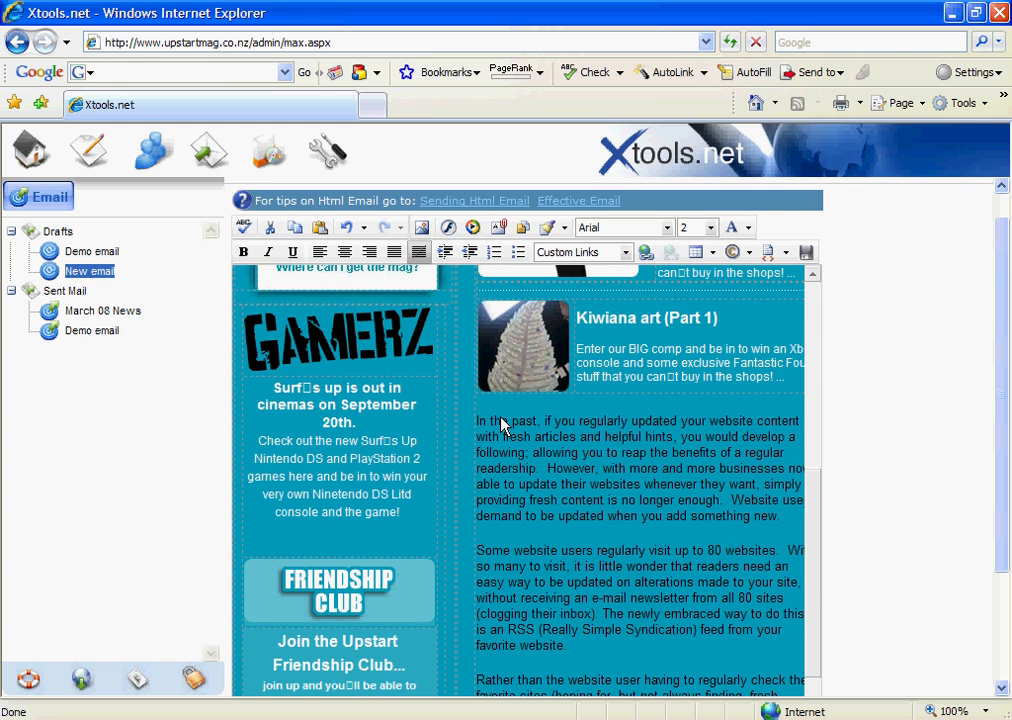
pyautogui.moveTo(476, 427)
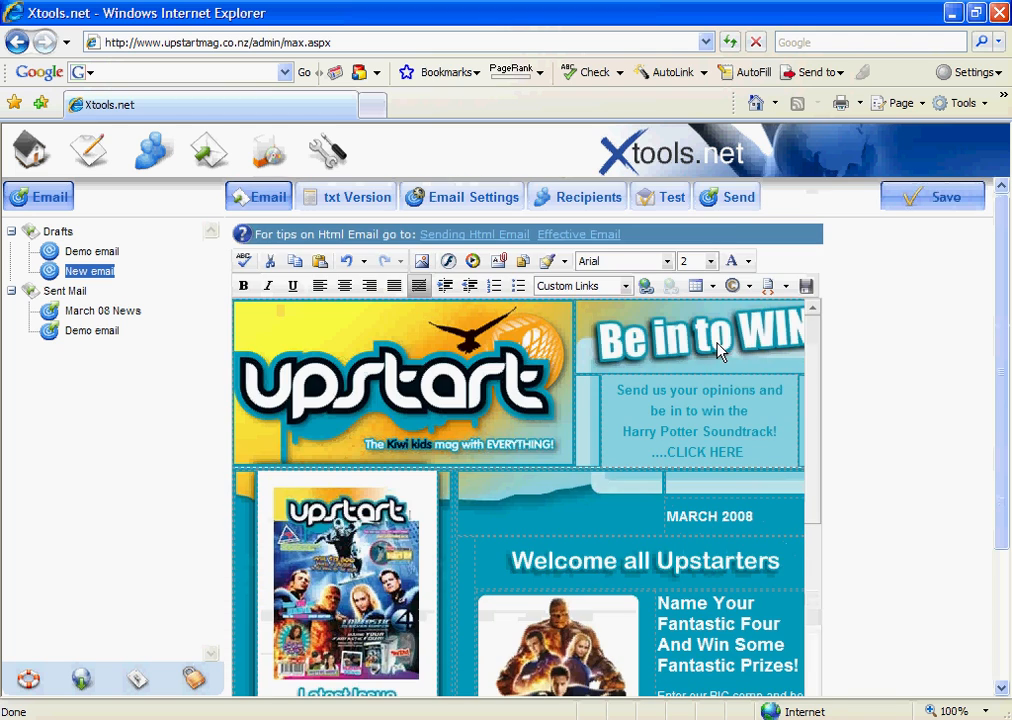
pyautogui.click(751, 260)
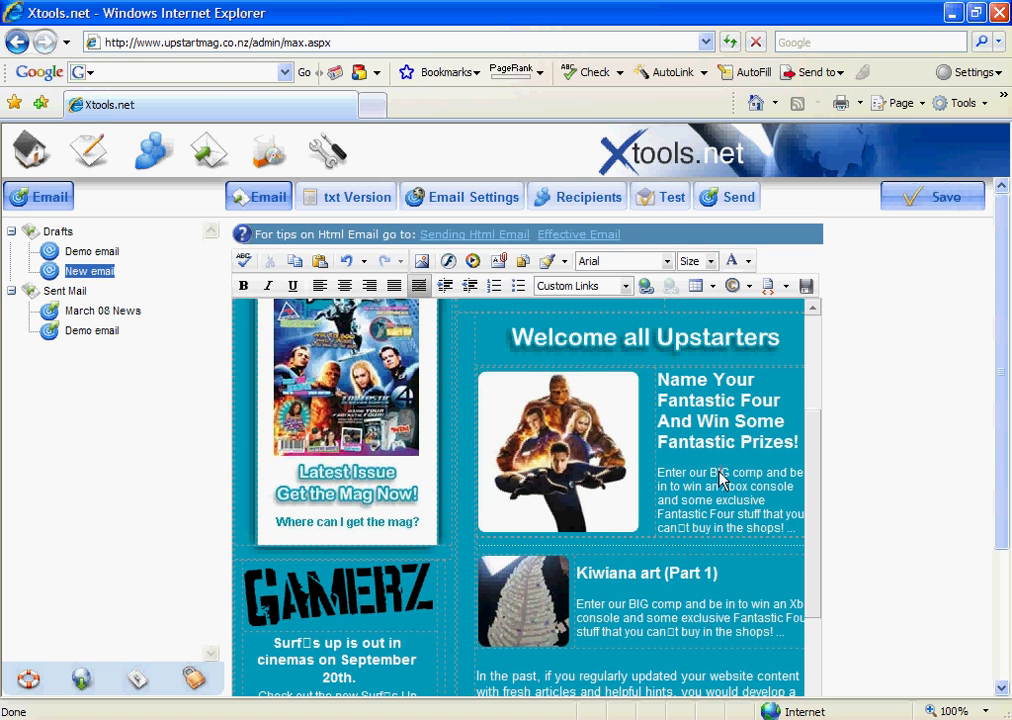
# - Expand Your Website under Custom Links to list pages like About Upstart and Play Hard
pyautogui.scroll(-3)
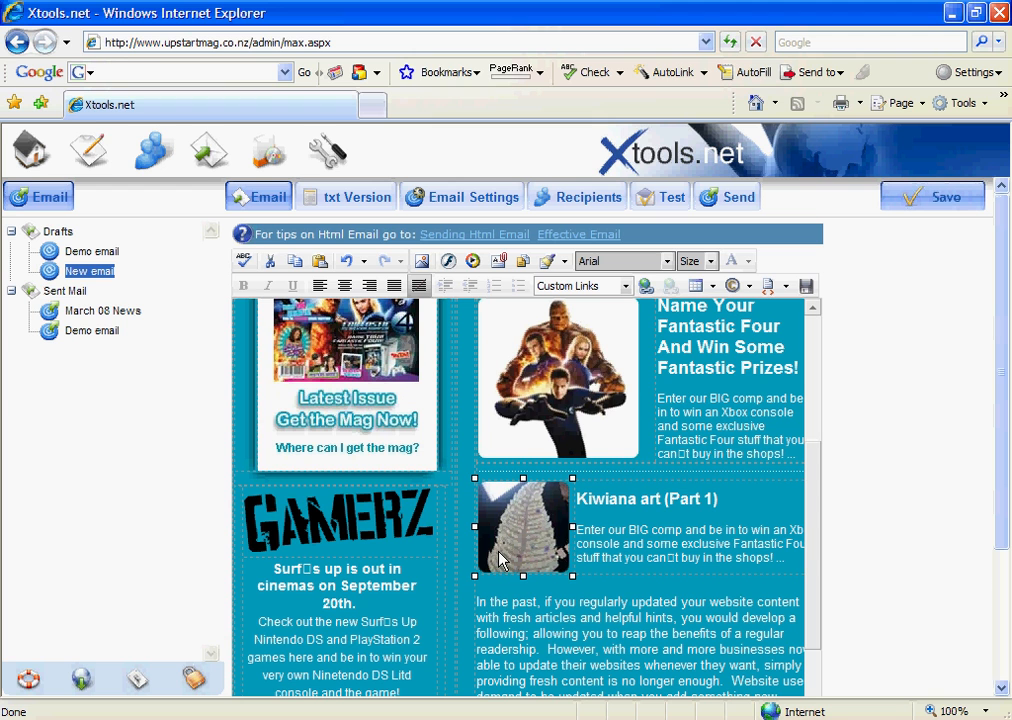
pyautogui.moveTo(613, 510)
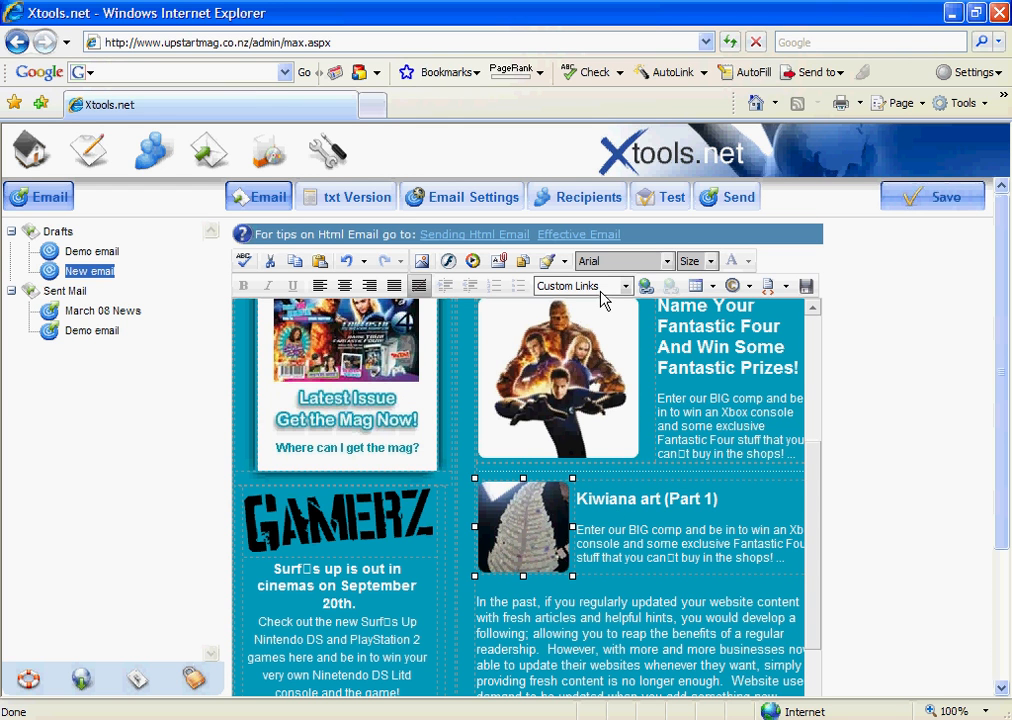
pyautogui.click(626, 286)
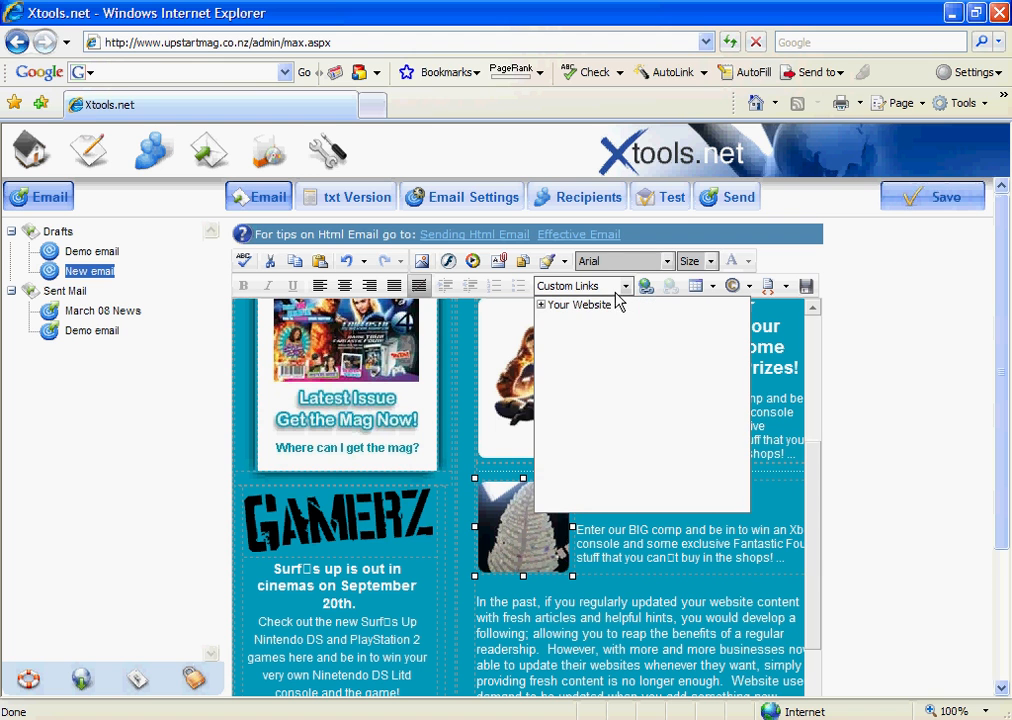
pyautogui.click(543, 305)
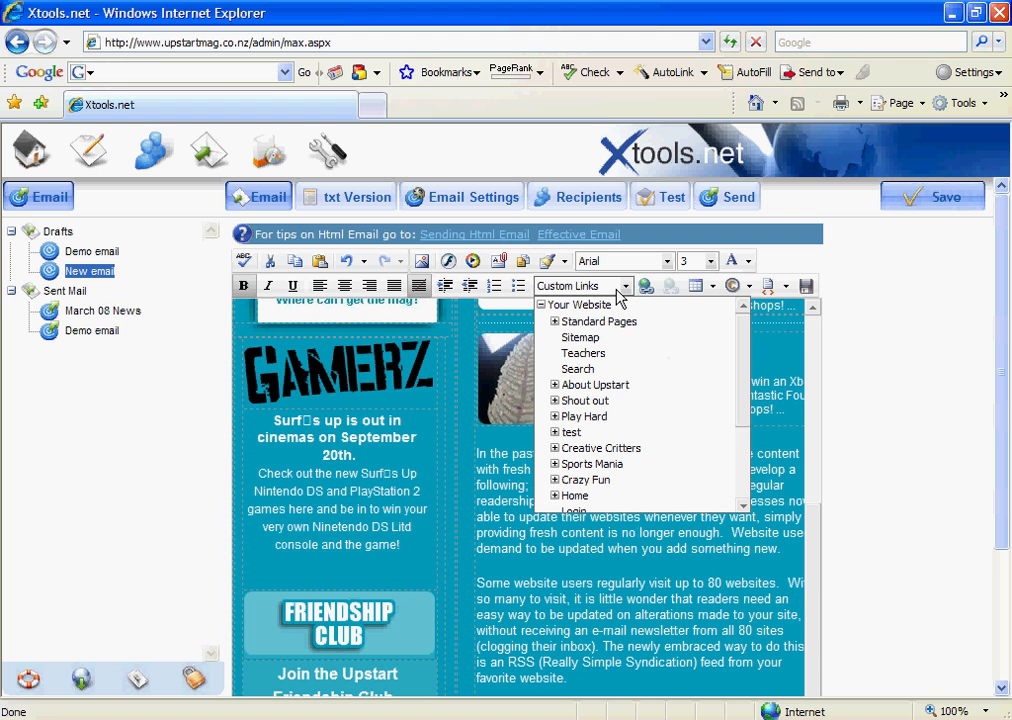
pyautogui.moveTo(604, 454)
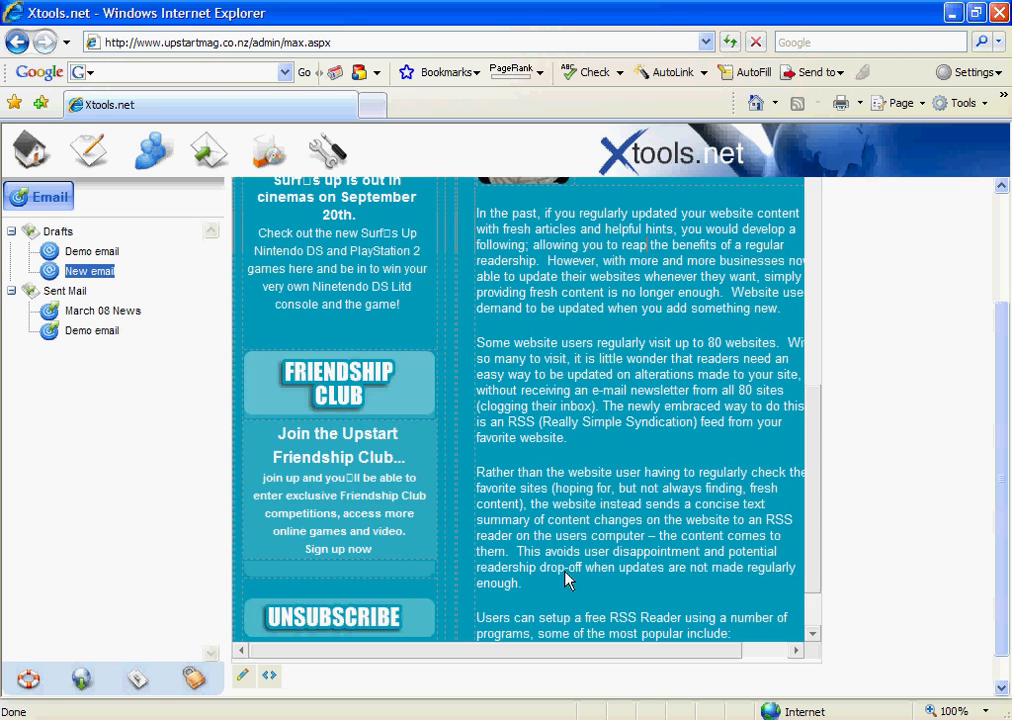
pyautogui.scroll(-3)
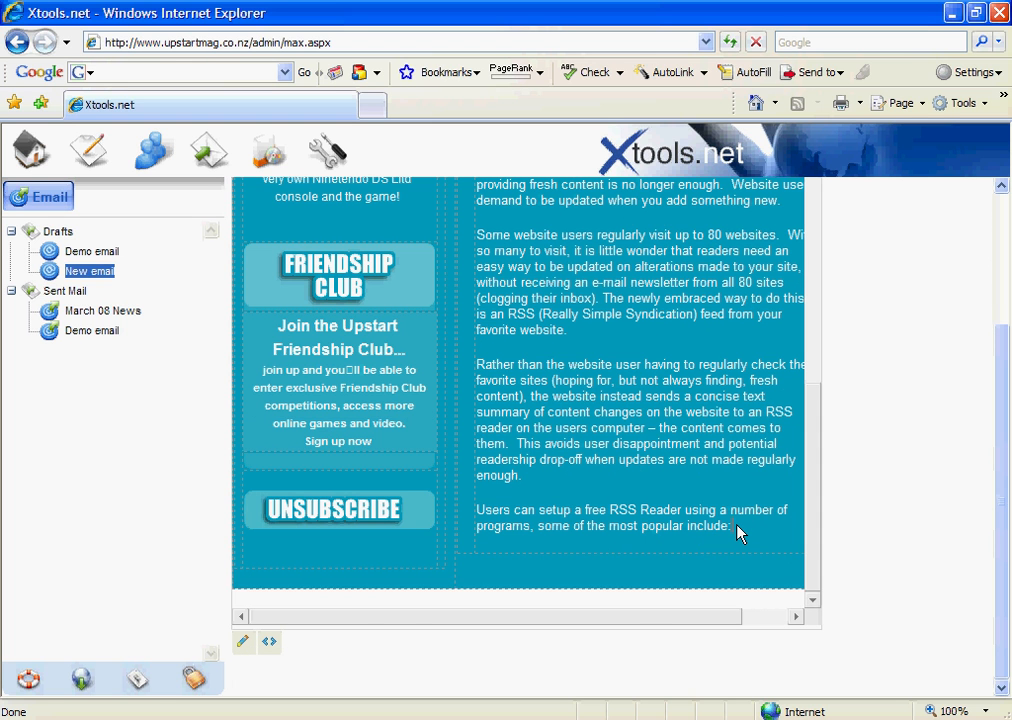
pyautogui.write('Xplore.net')
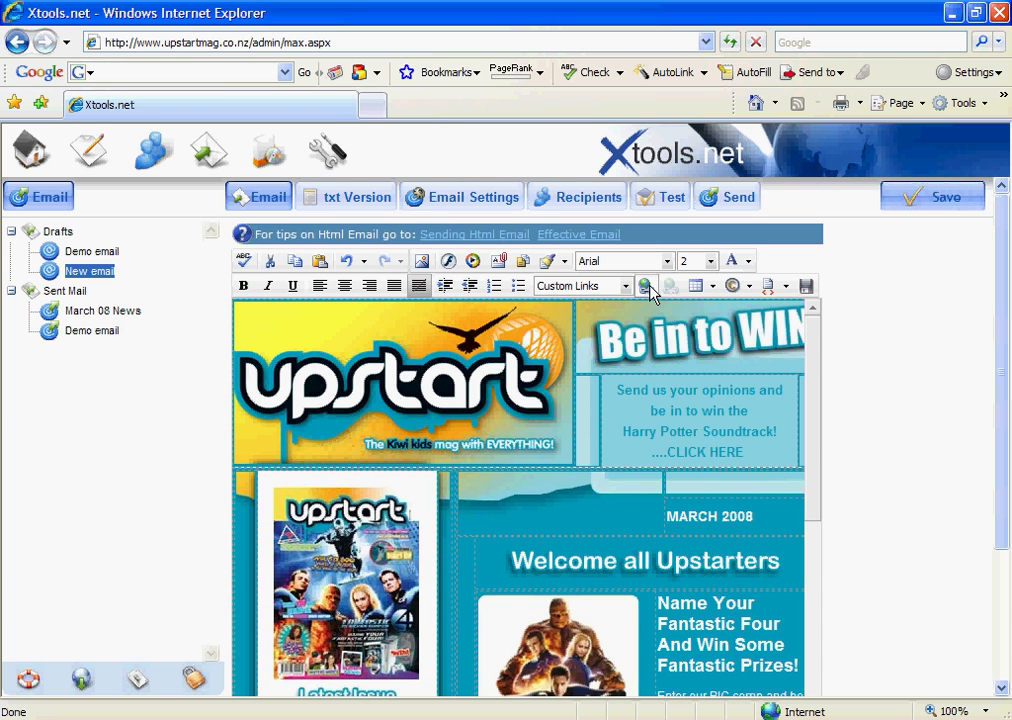
pyautogui.click(645, 286)
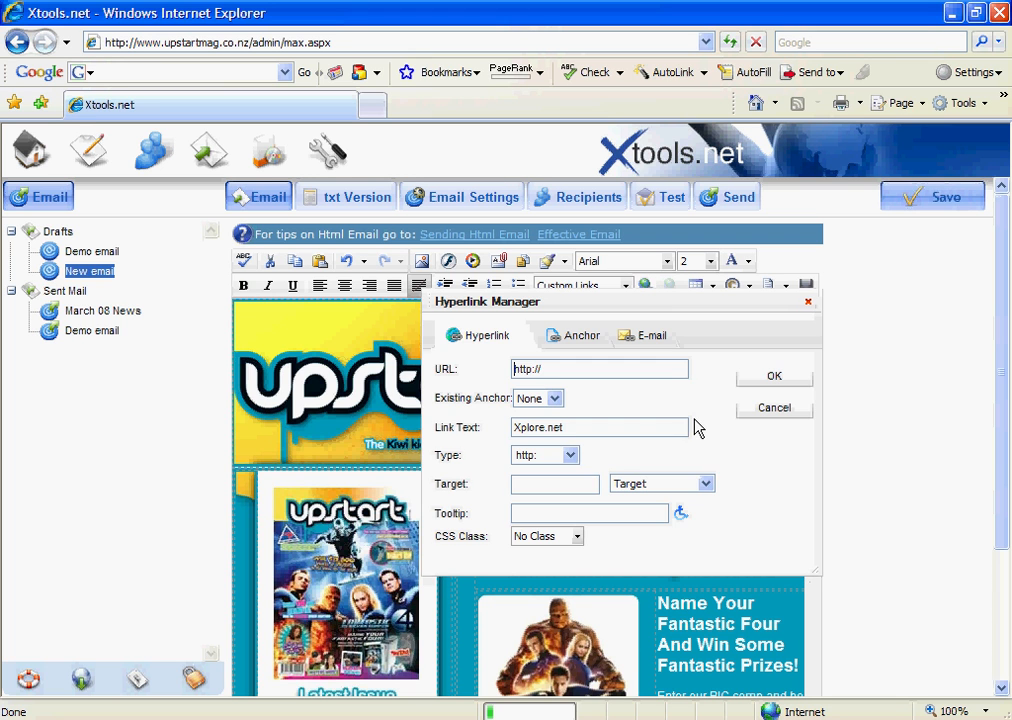
pyautogui.write('www.xplore.net')
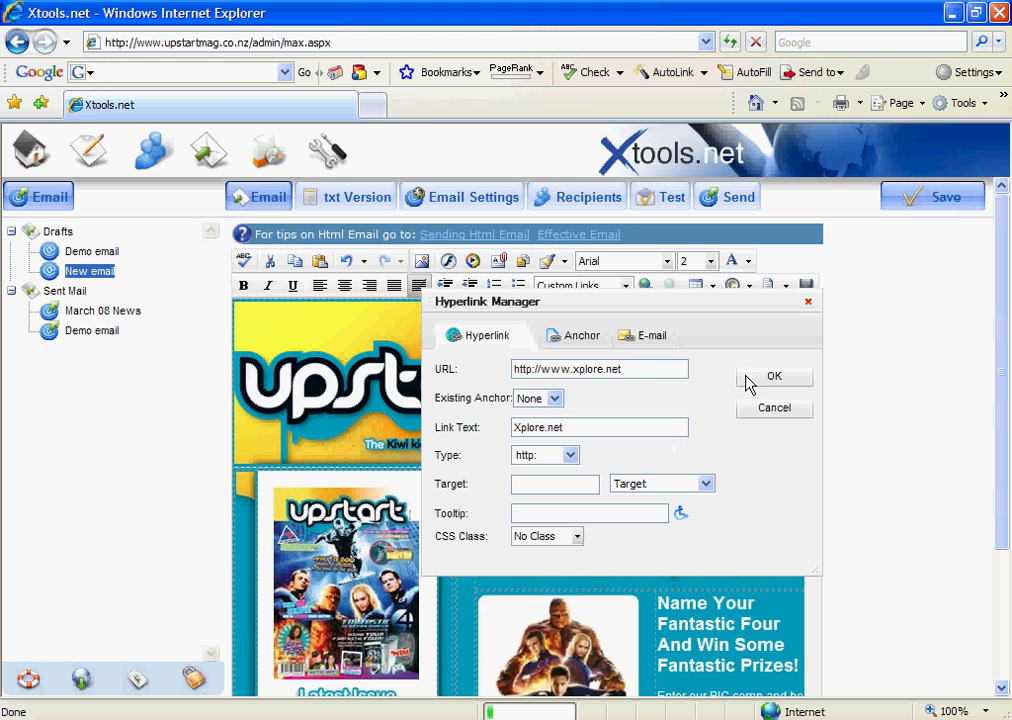
pyautogui.click(774, 376)
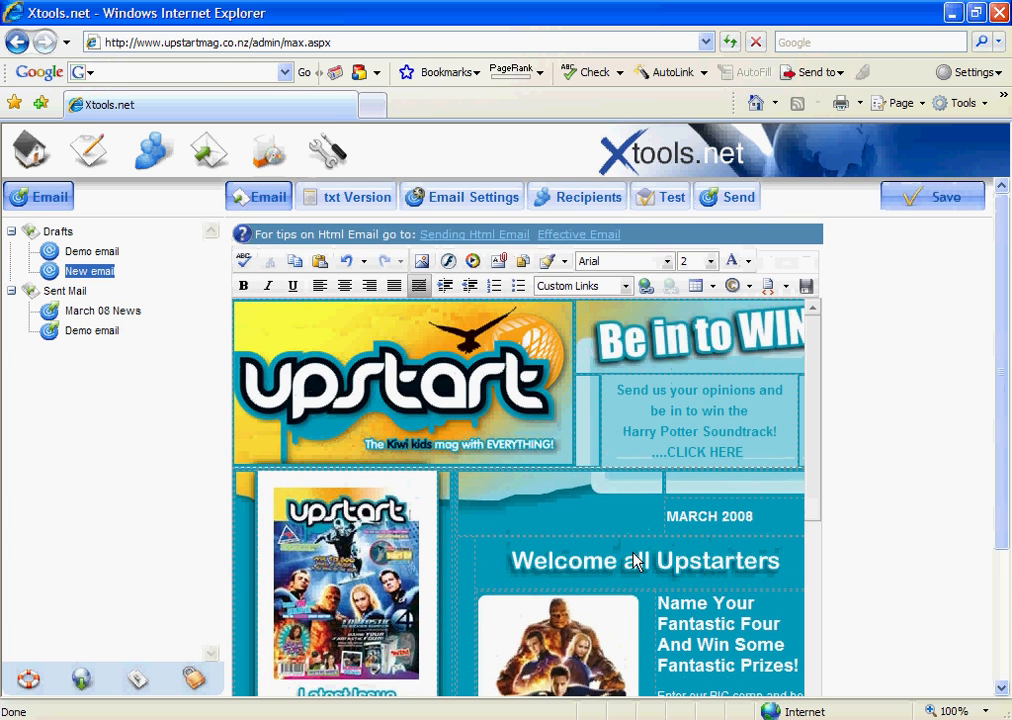
pyautogui.scroll(-3)
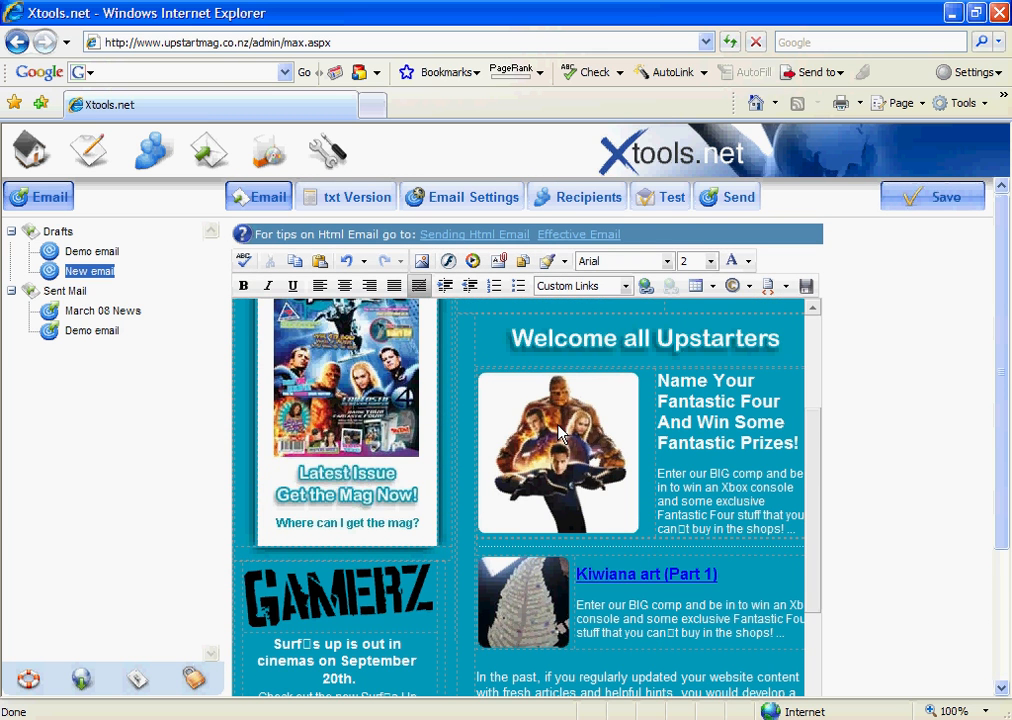
pyautogui.click(558, 453)
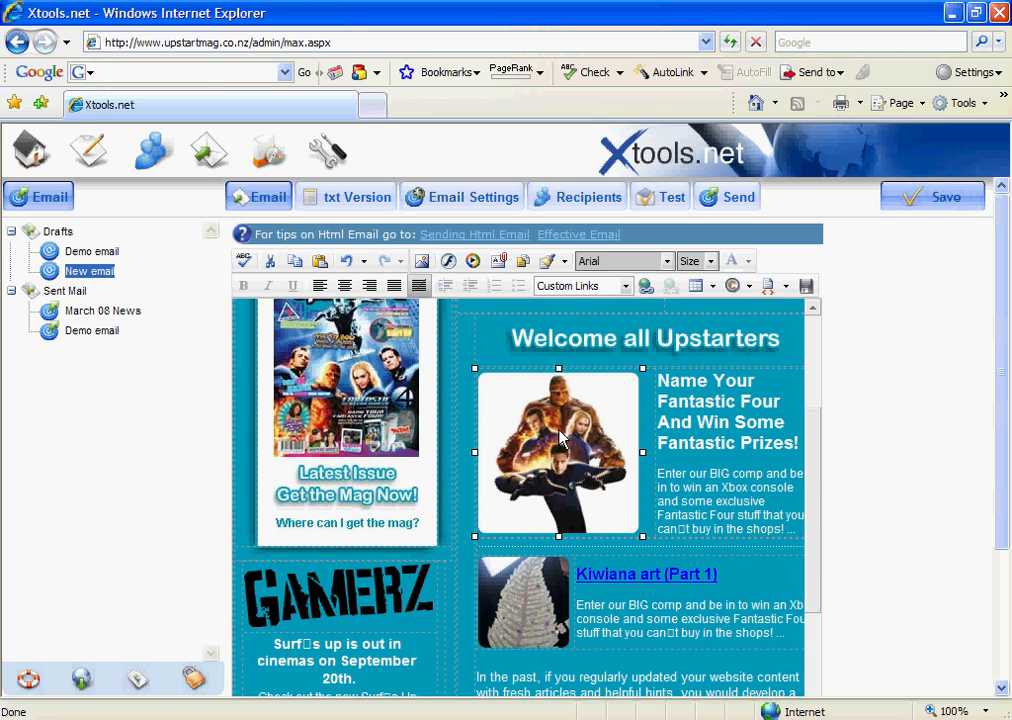
pyautogui.moveTo(862, 522)
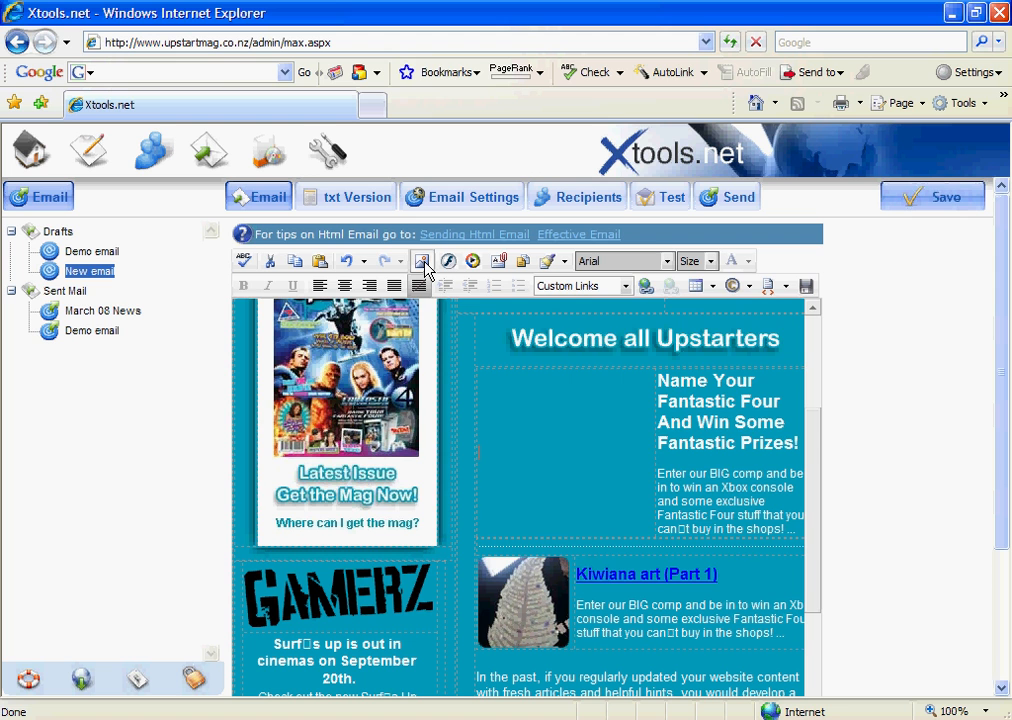
# - Open Image Manager's Xmail assets folder containing Ashley.jpg
pyautogui.click(424, 261)
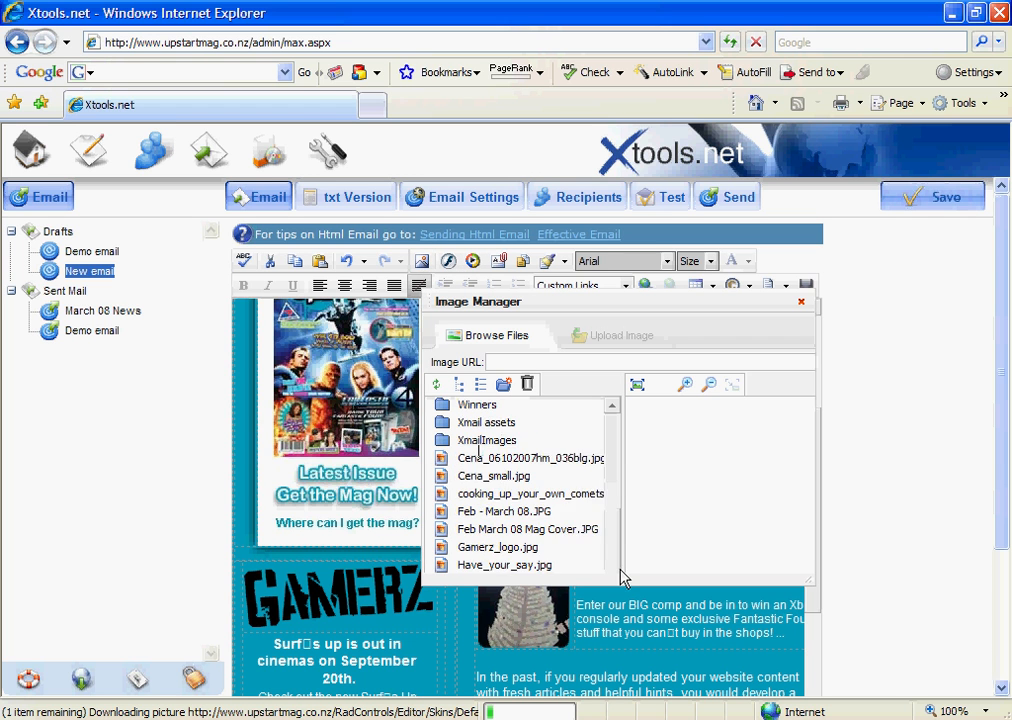
pyautogui.click(486, 422)
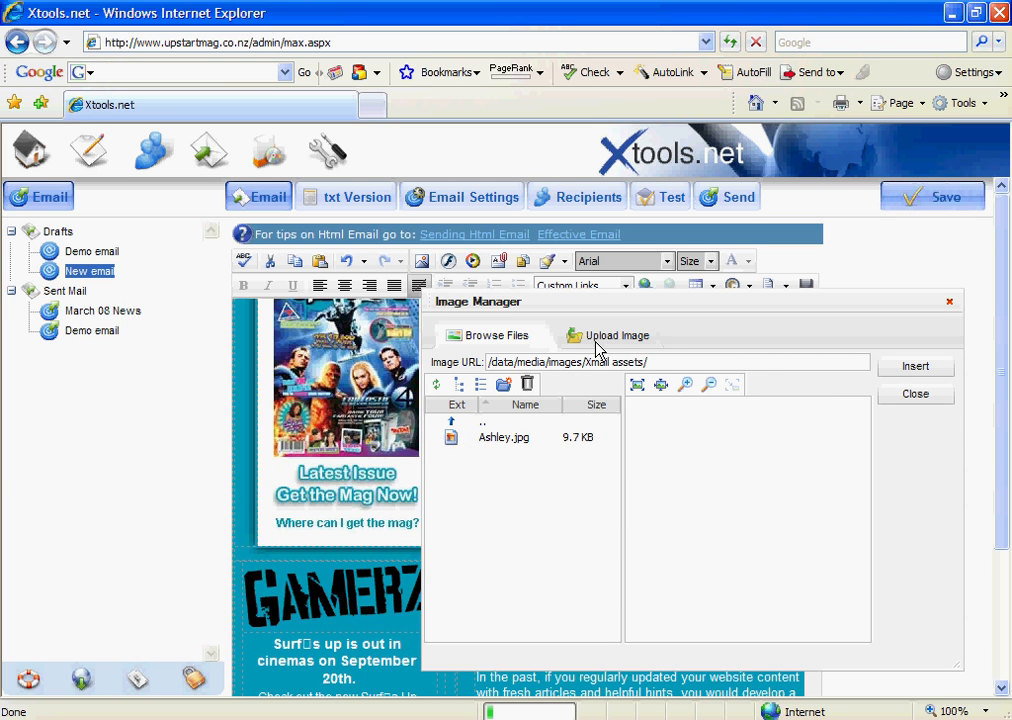
# - Upload Ashley.jpg with Overwrite ticked, then select it in Browse Files to preview
pyautogui.click(616, 335)
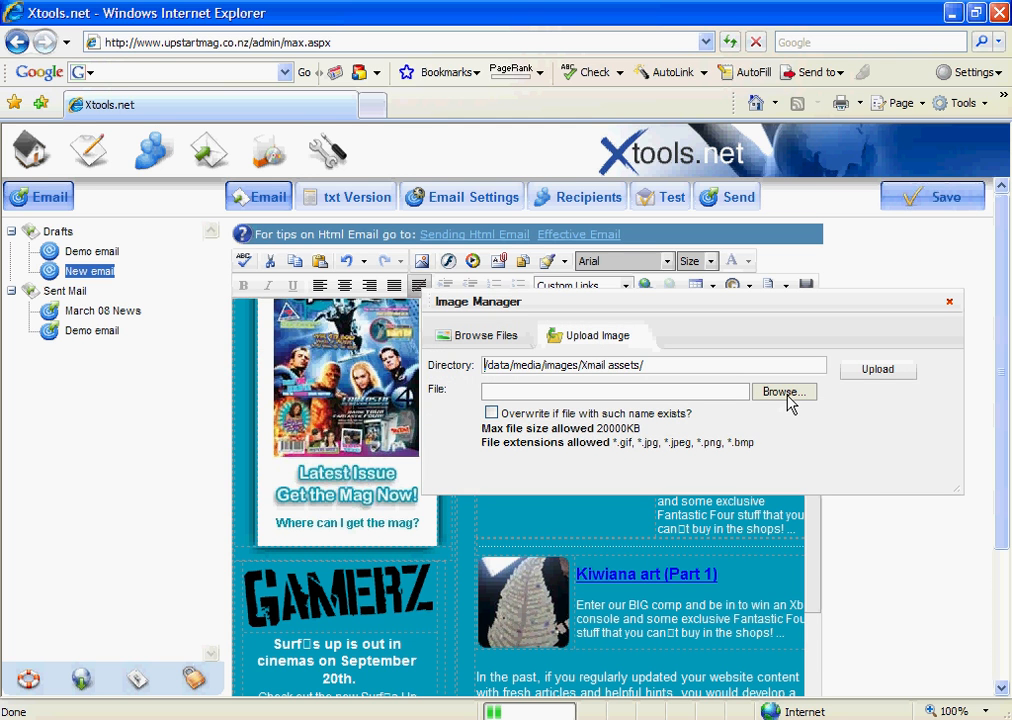
pyautogui.click(783, 391)
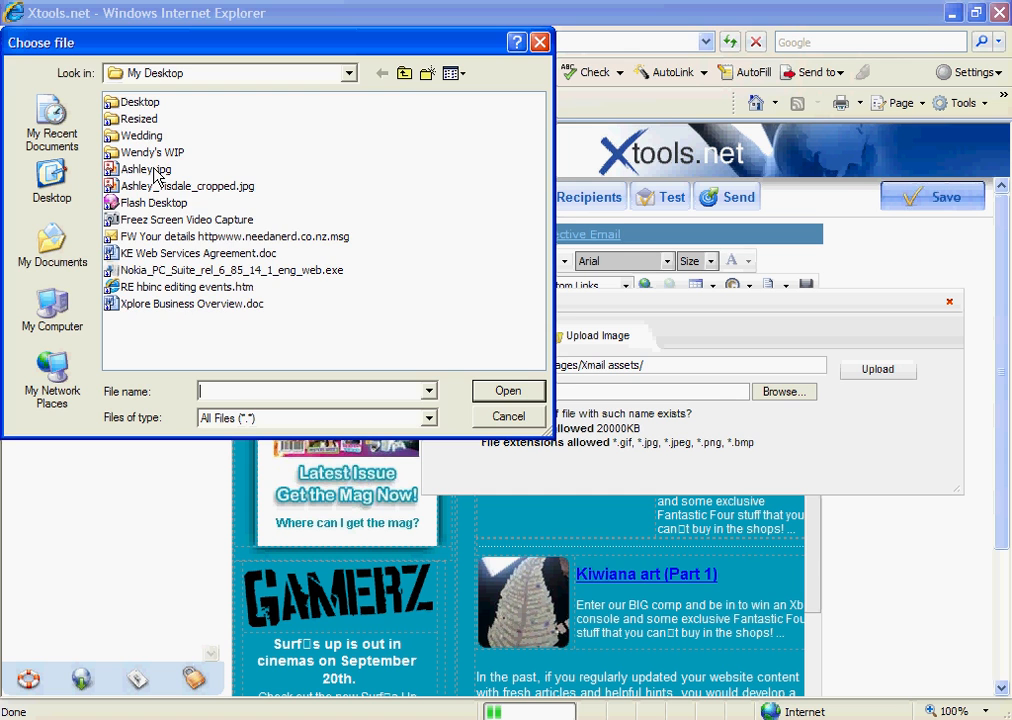
pyautogui.click(508, 390)
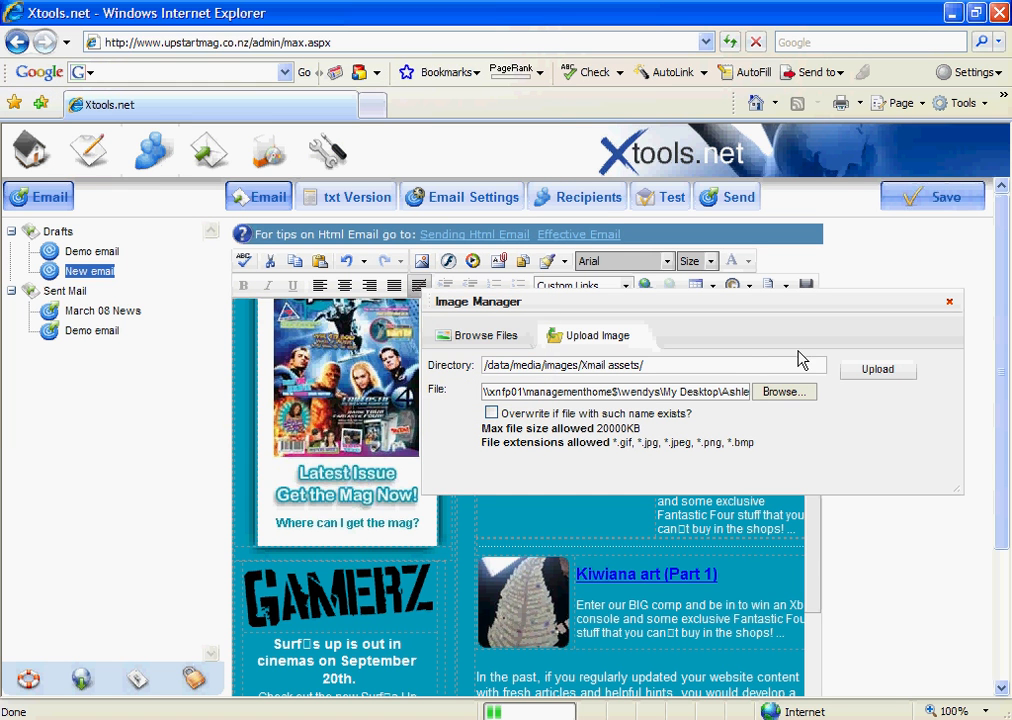
pyautogui.click(878, 369)
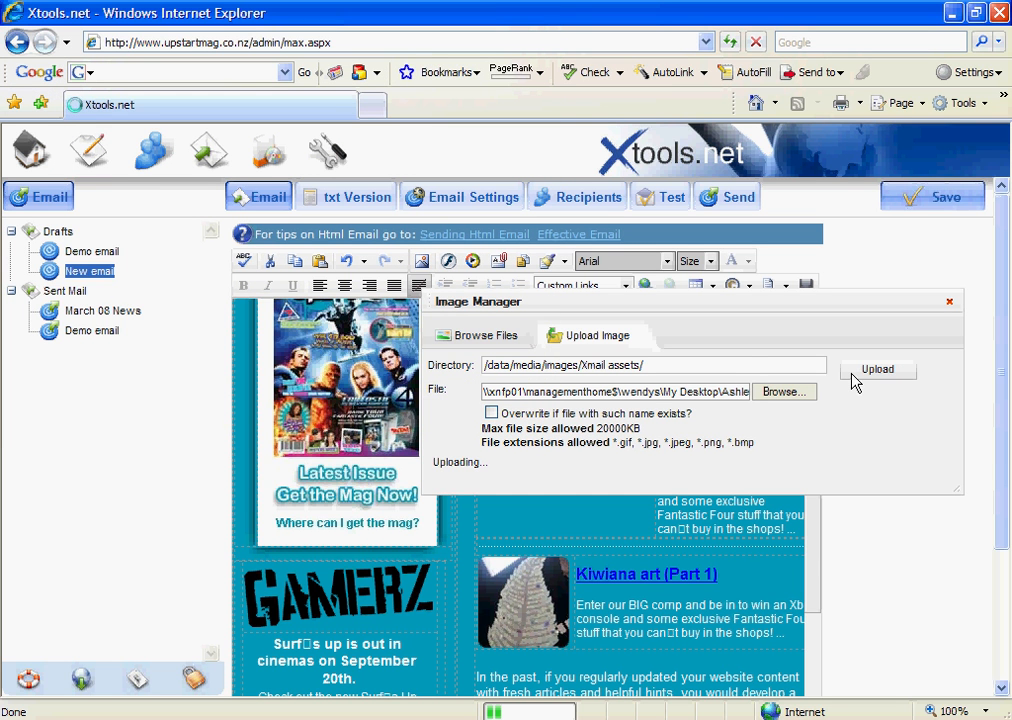
pyautogui.click(877, 369)
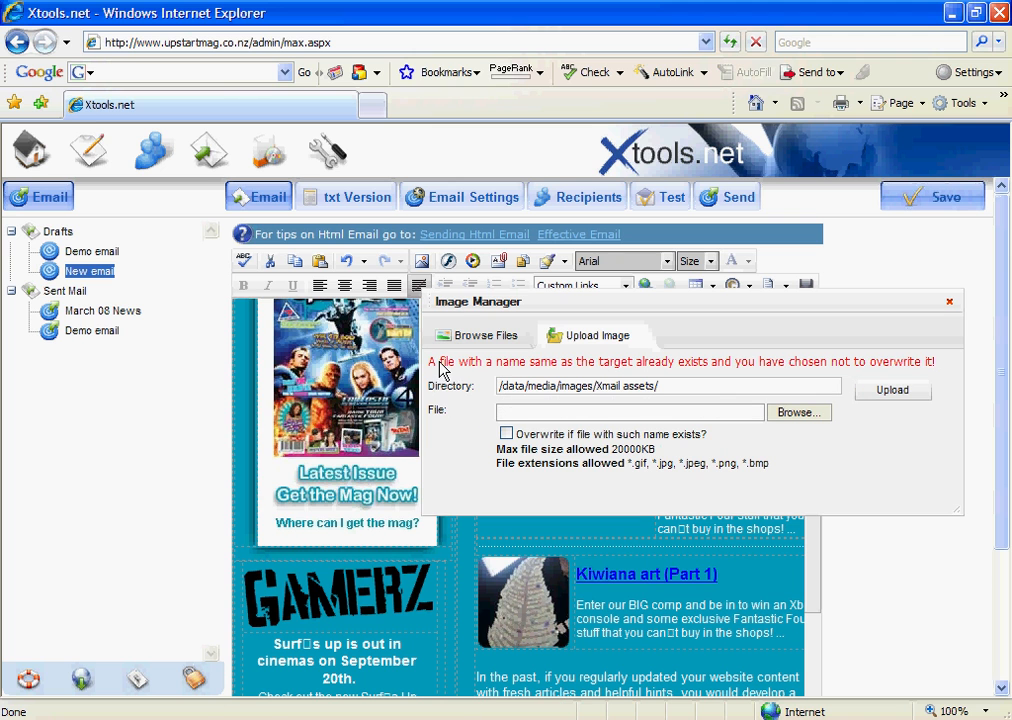
pyautogui.moveTo(927, 372)
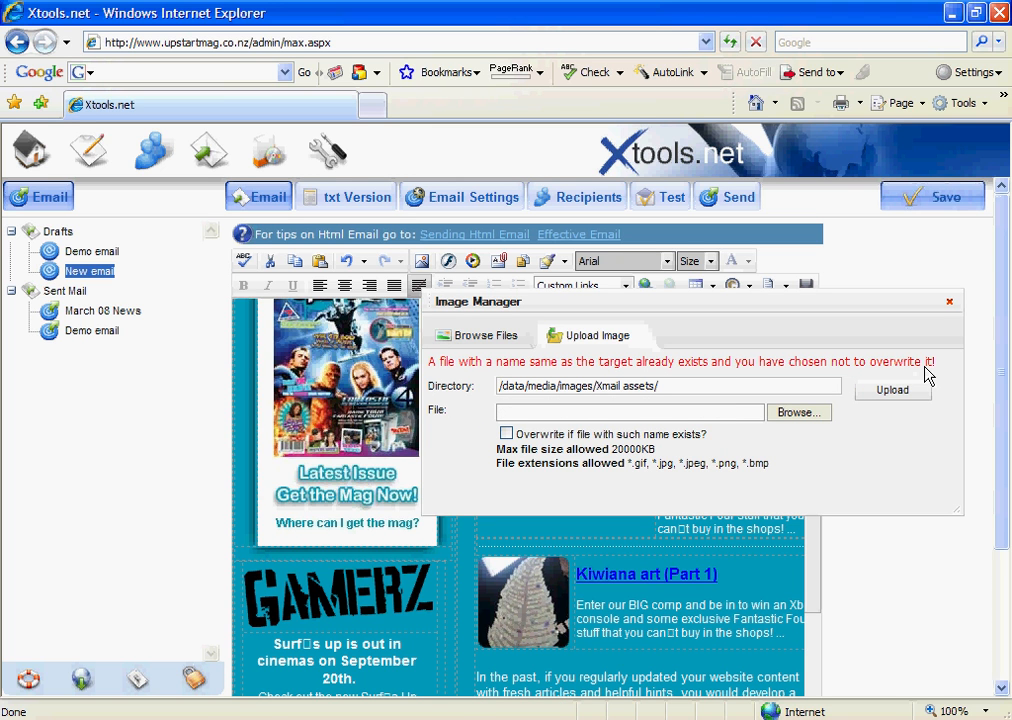
pyautogui.moveTo(528, 447)
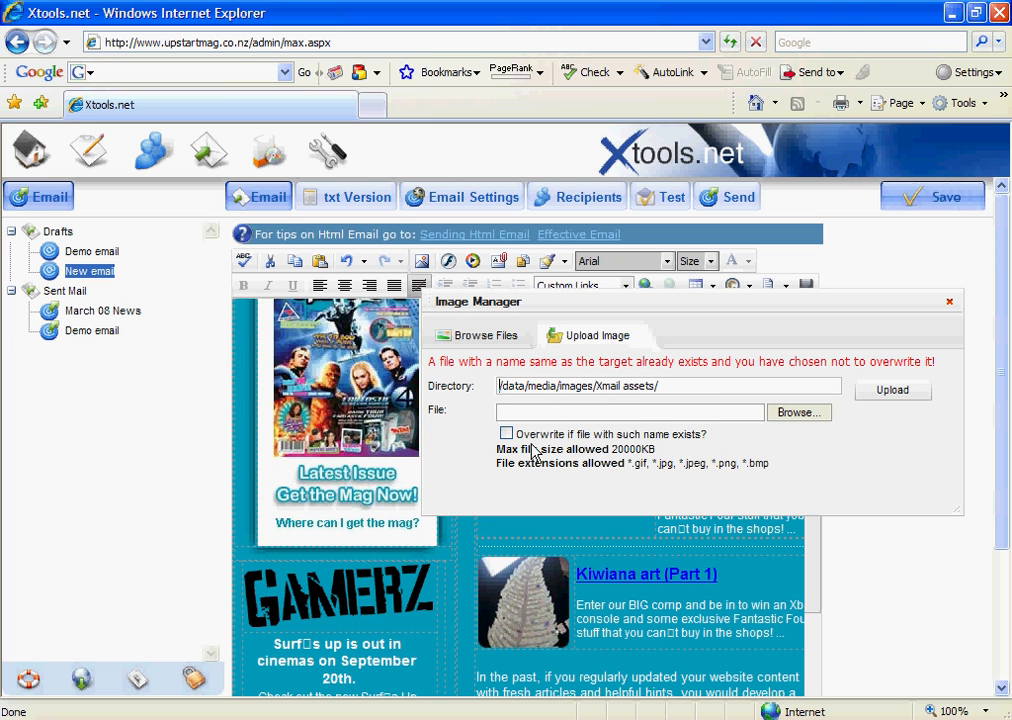
pyautogui.click(505, 433)
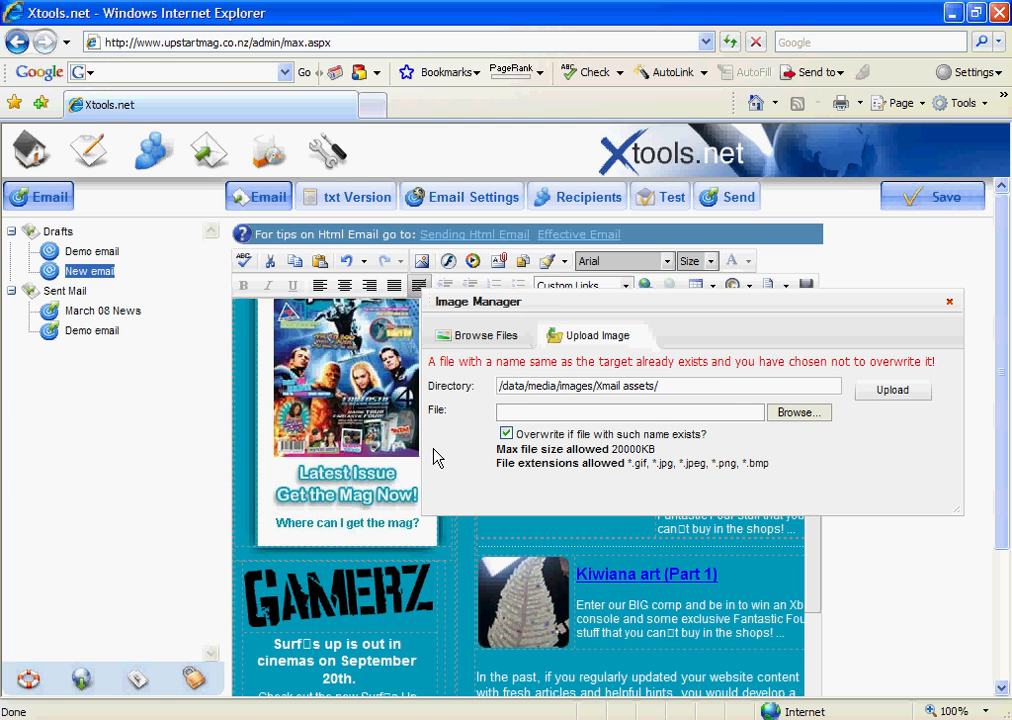
pyautogui.click(798, 412)
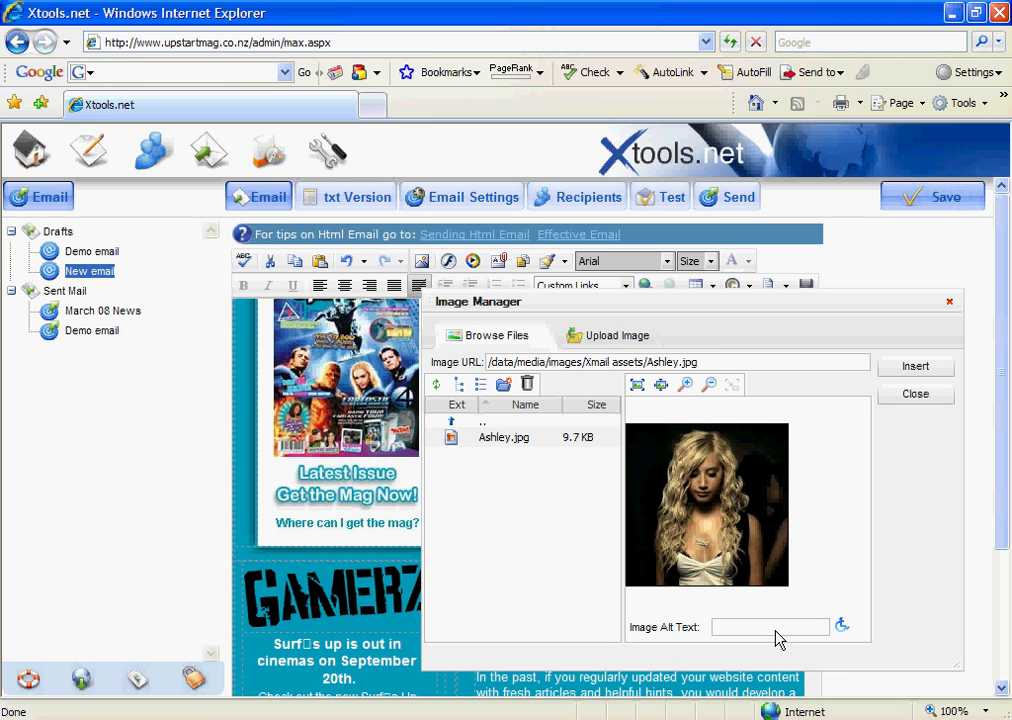
# - Insert Ashley.jpg (alt text 'Ashley Tisdale') beside the Fantastic Four article and save the draft
pyautogui.write('Ashley Tisdale')
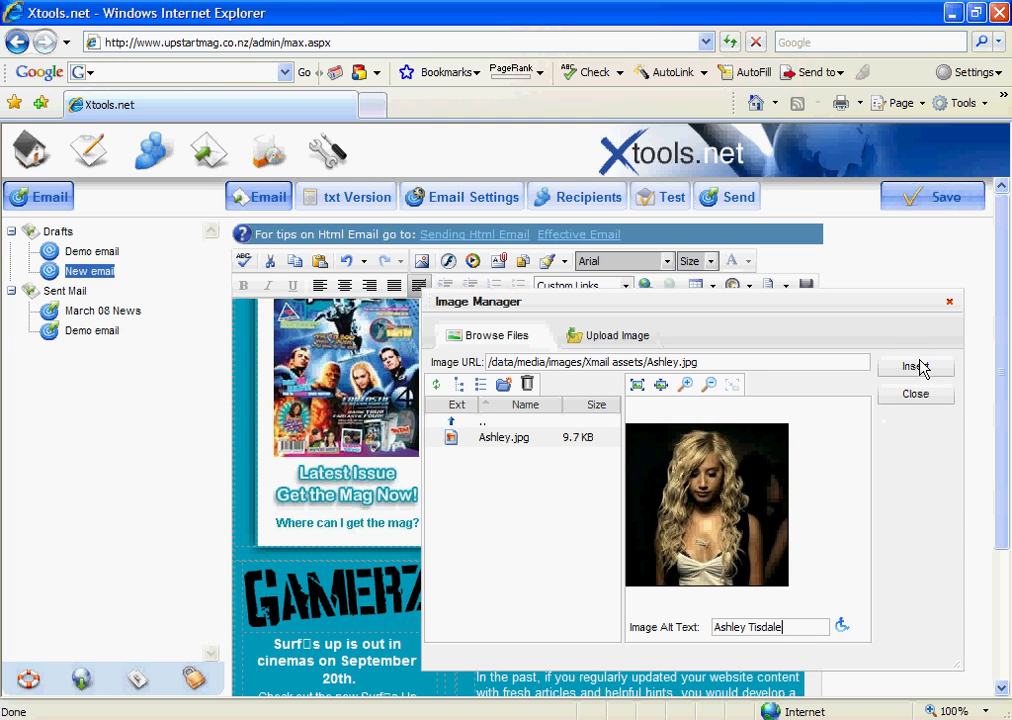
pyautogui.moveTo(872, 386)
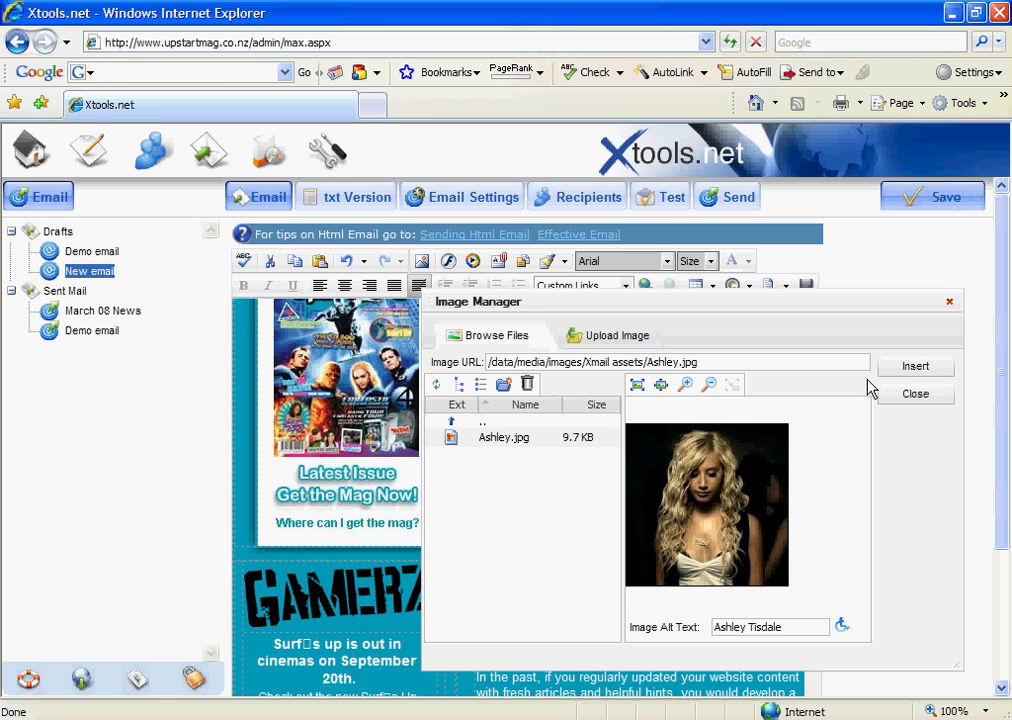
pyautogui.click(916, 394)
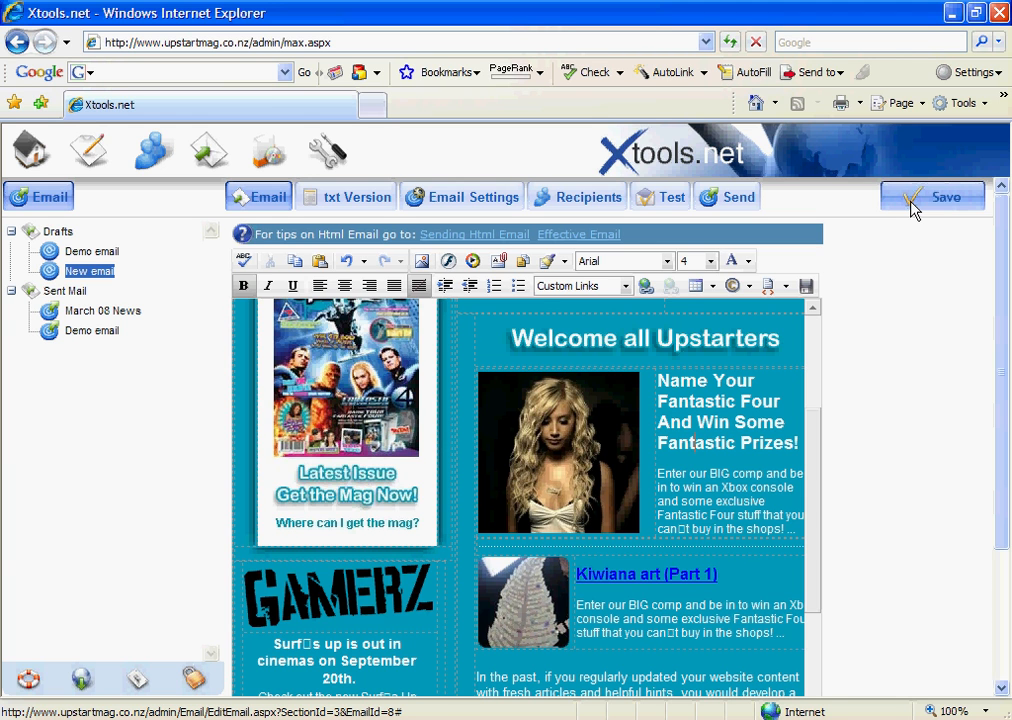
pyautogui.click(932, 195)
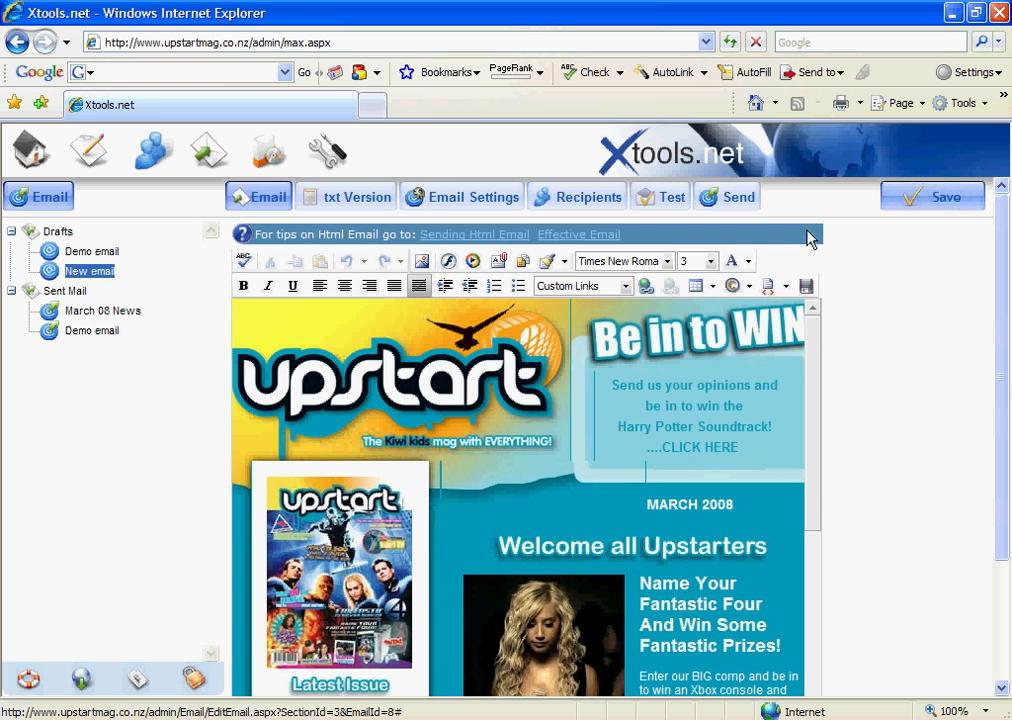
pyautogui.moveTo(492, 550)
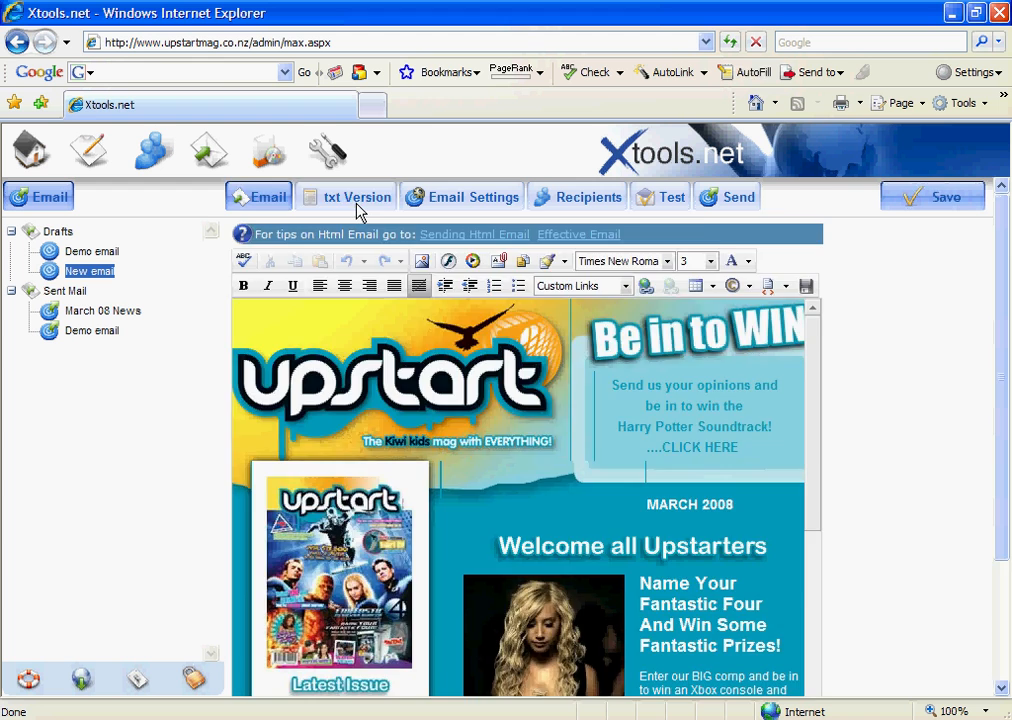
# - Import the HTML newsletter's content into the email's plain-text version
pyautogui.click(356, 196)
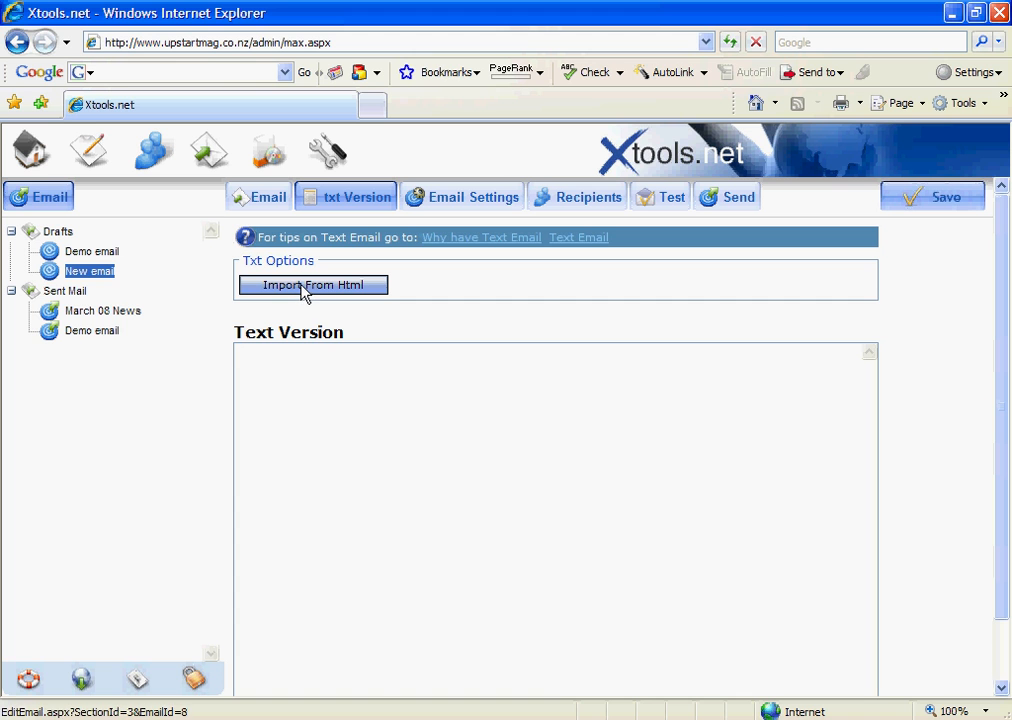
pyautogui.click(312, 285)
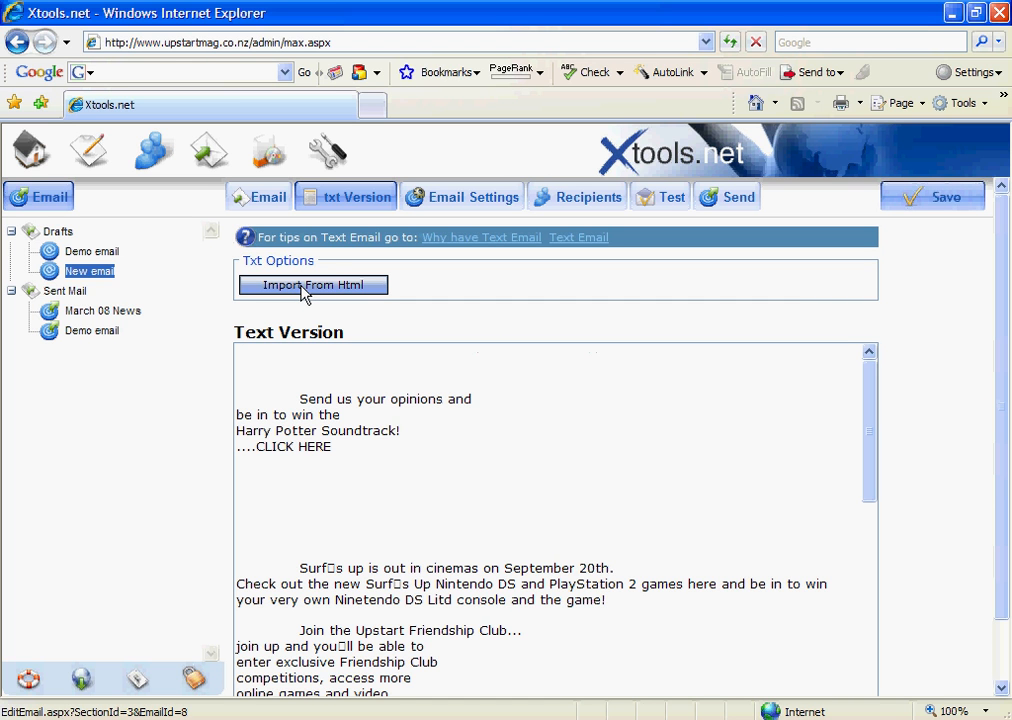
pyautogui.moveTo(324, 289)
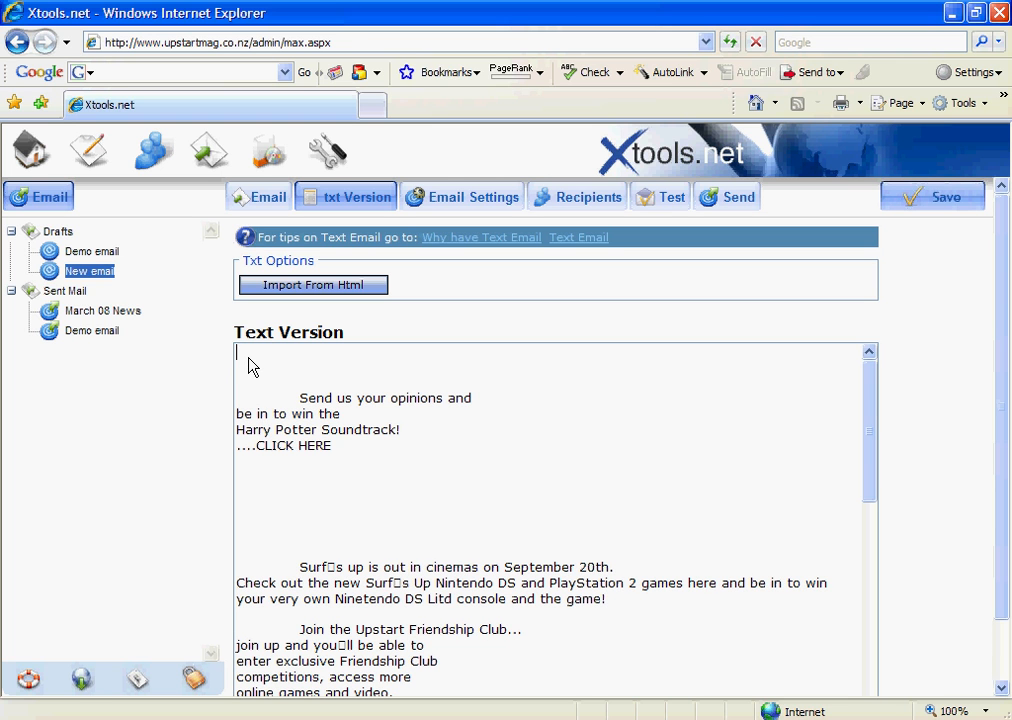
pyautogui.write('###################################################################')
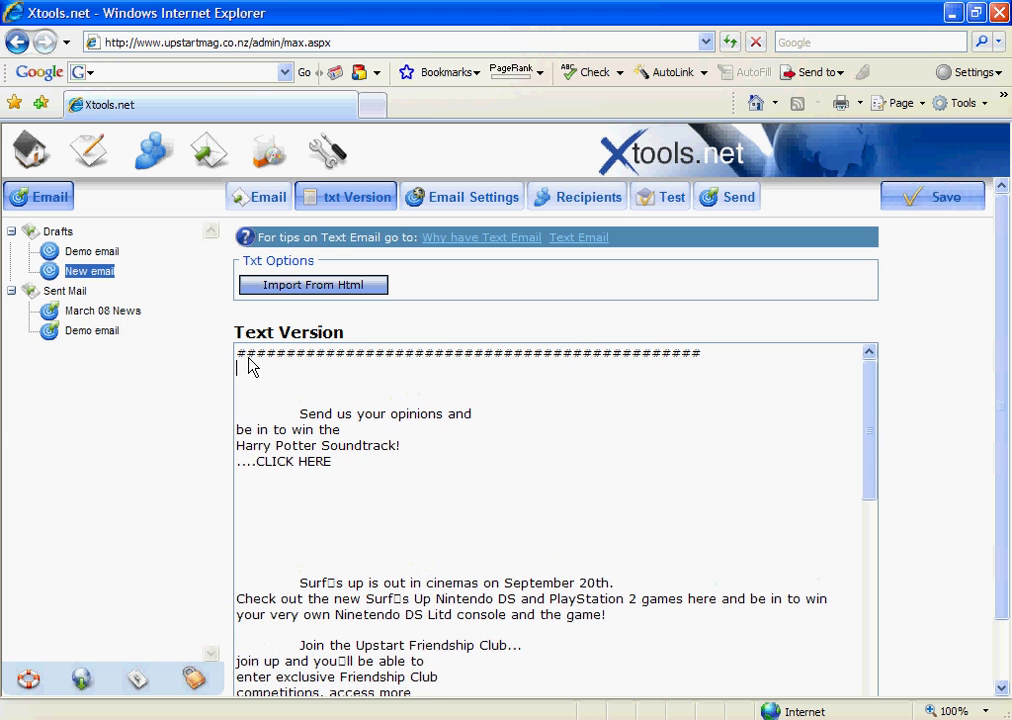
pyautogui.write('U')
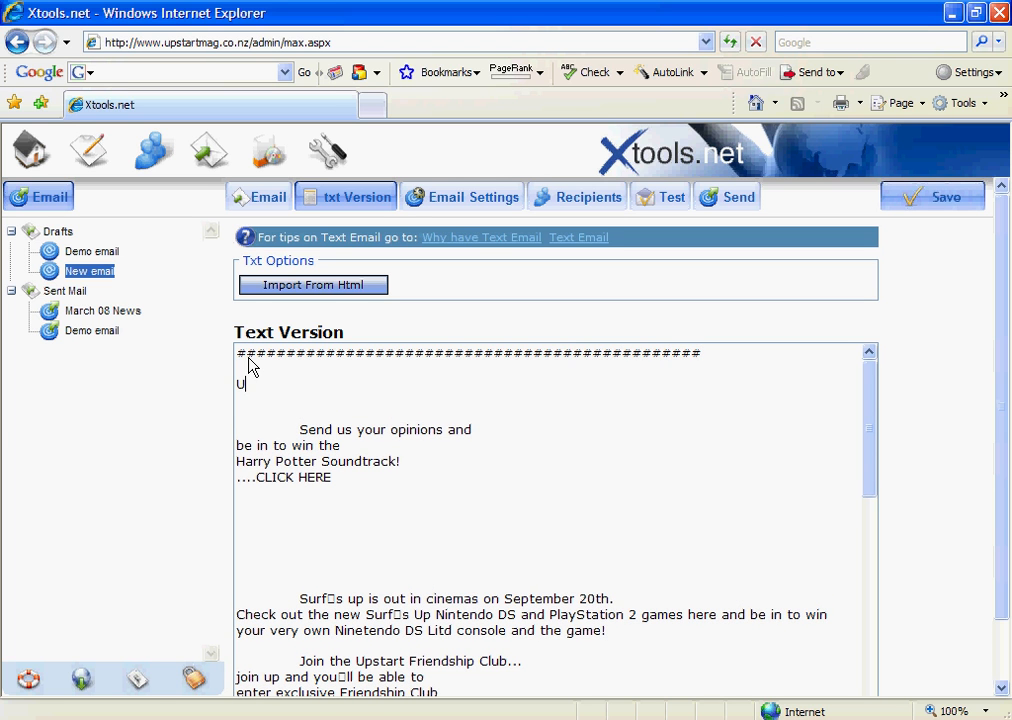
pyautogui.write('PSTART')
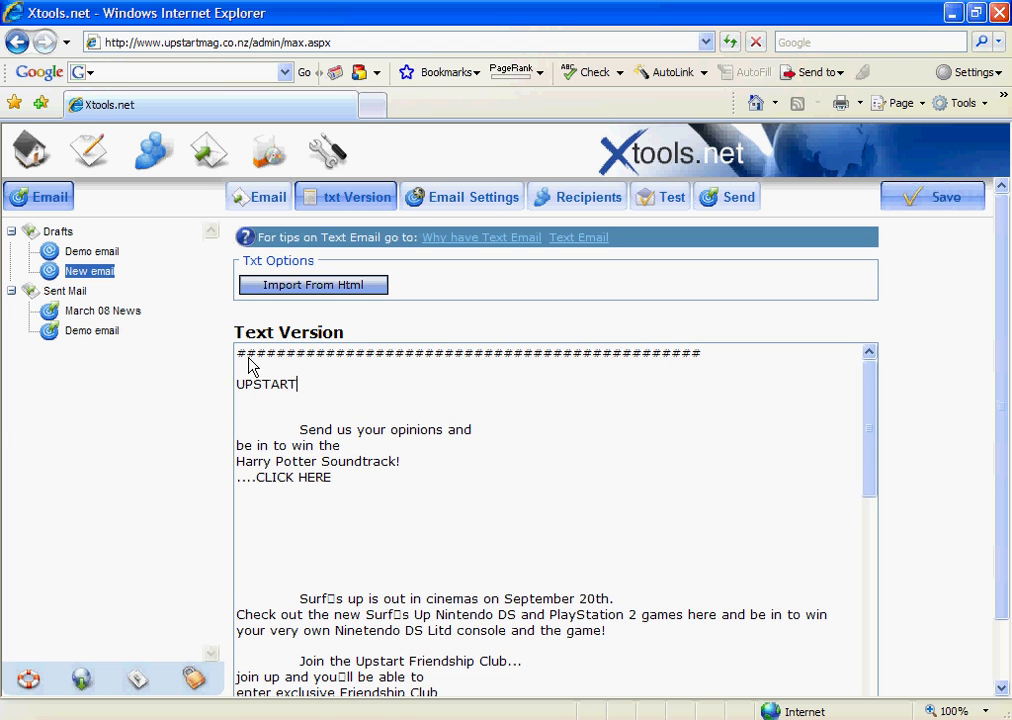
pyautogui.write('MAG NEW')
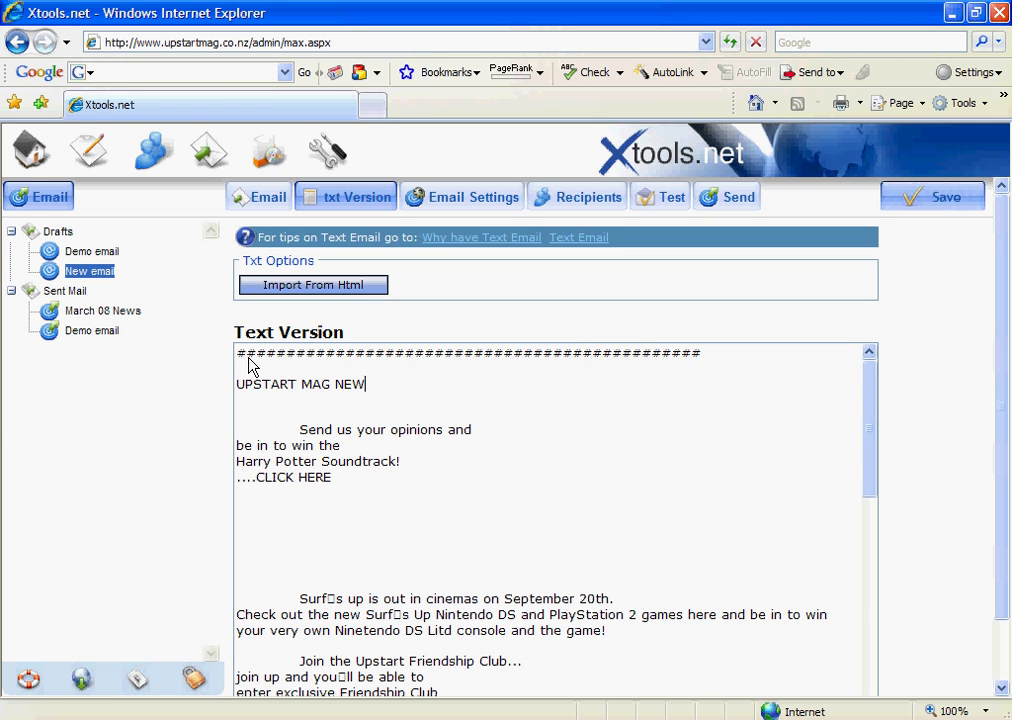
pyautogui.write('SLETTER')
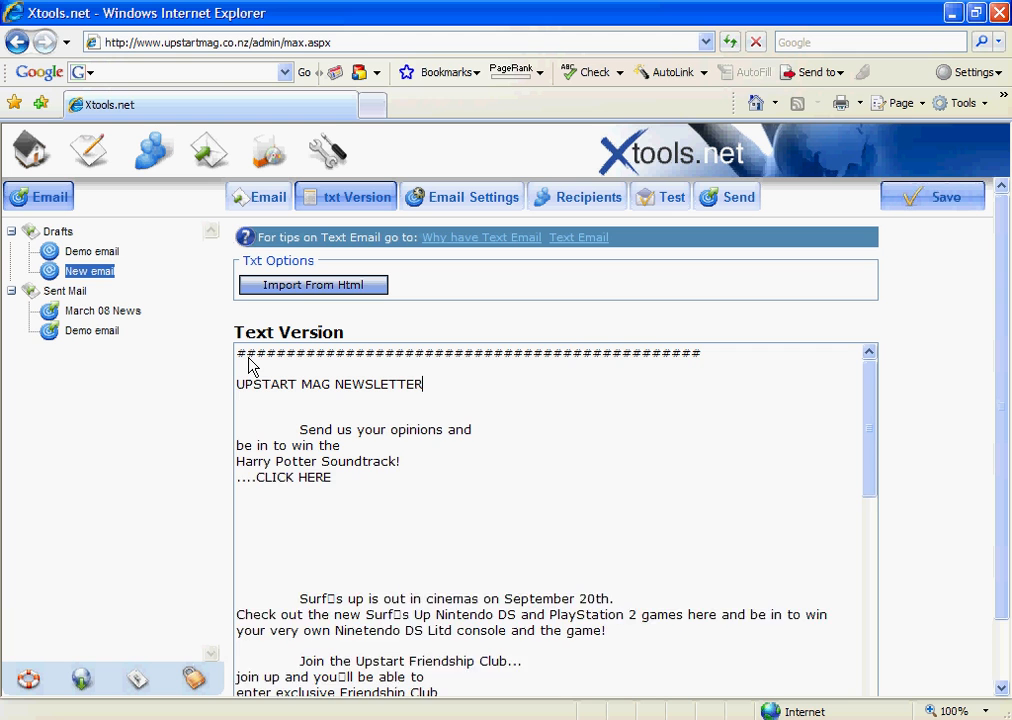
pyautogui.write('ww')
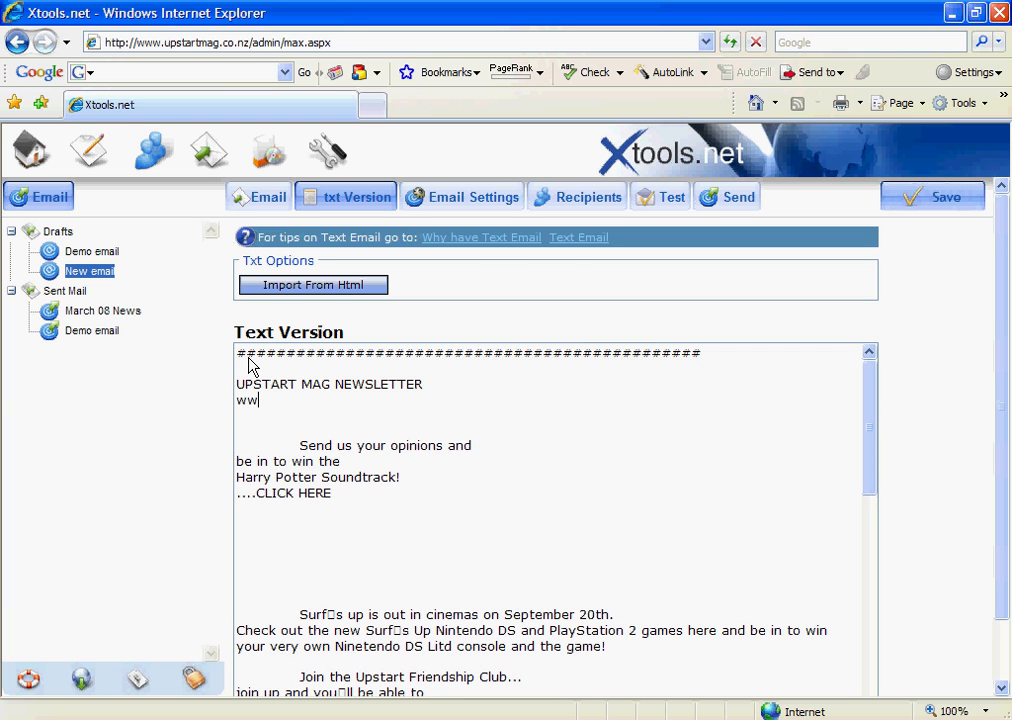
pyautogui.write('.up')
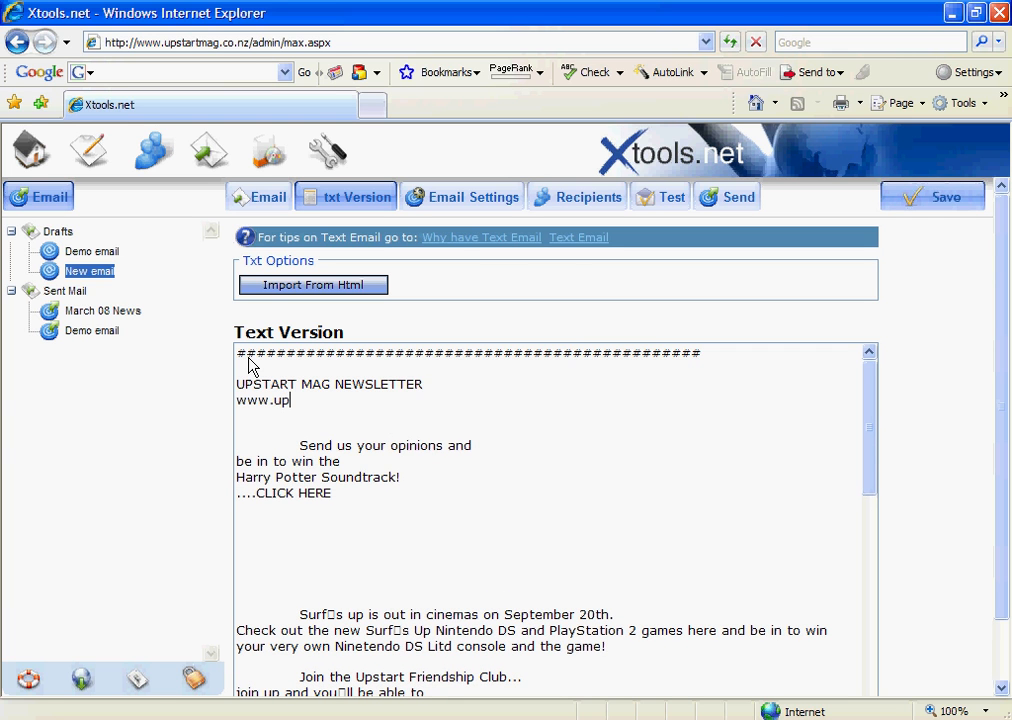
pyautogui.write('start')
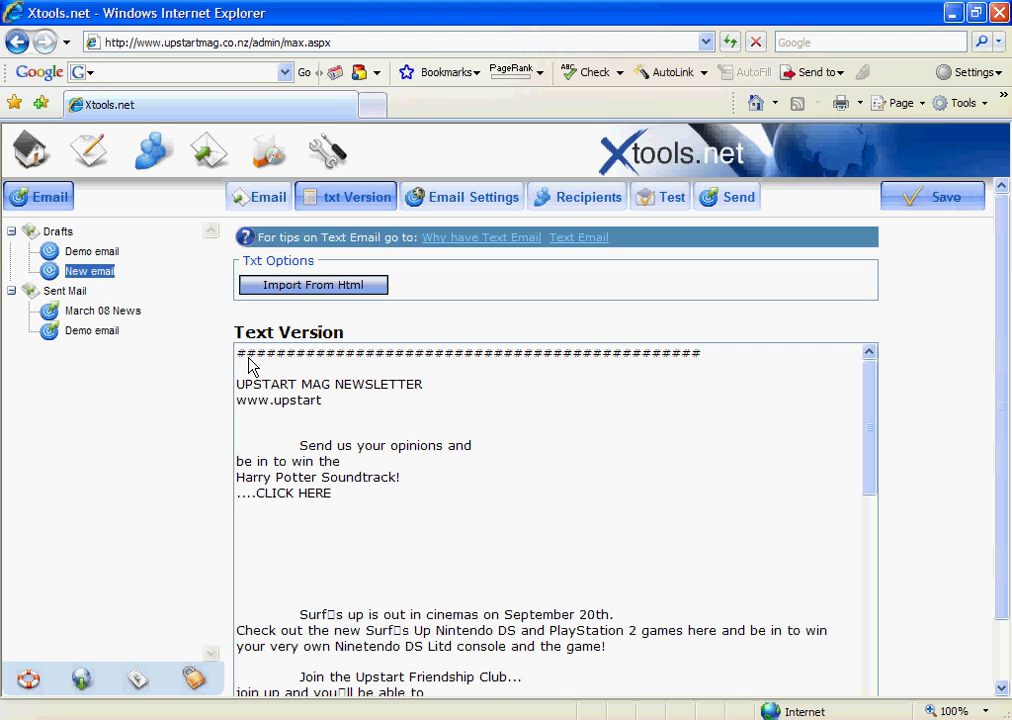
pyautogui.write('mag.co.nz')
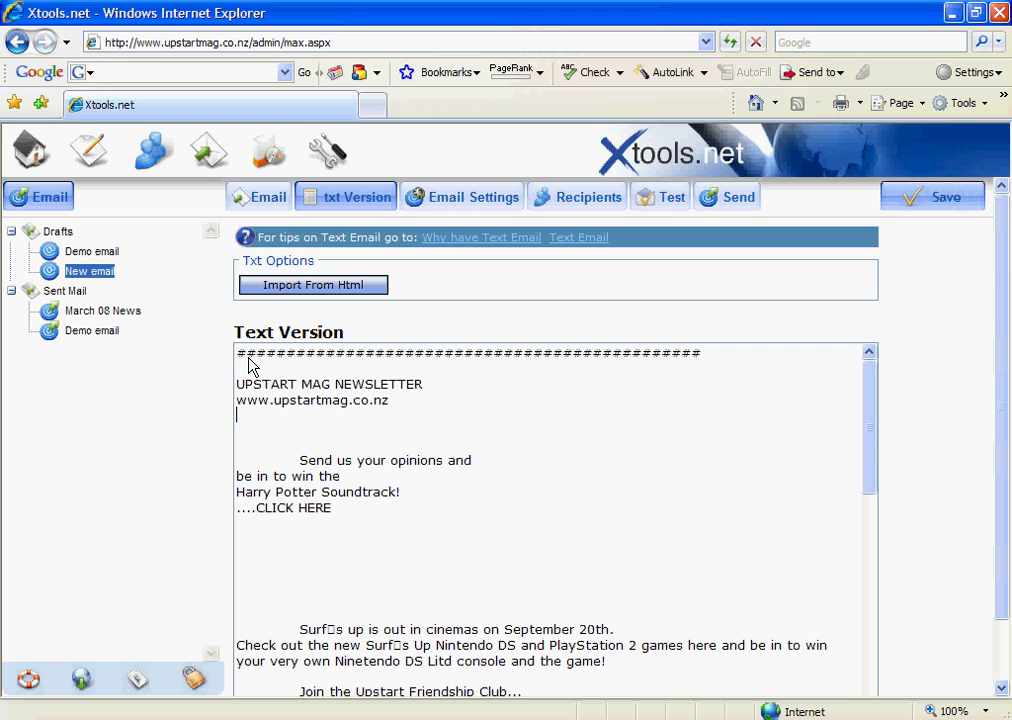
# - Add 'Phone:' and 'E-mail:' lines and the 'Hi Upstarter,' greeting
pyautogui.write('Pho')
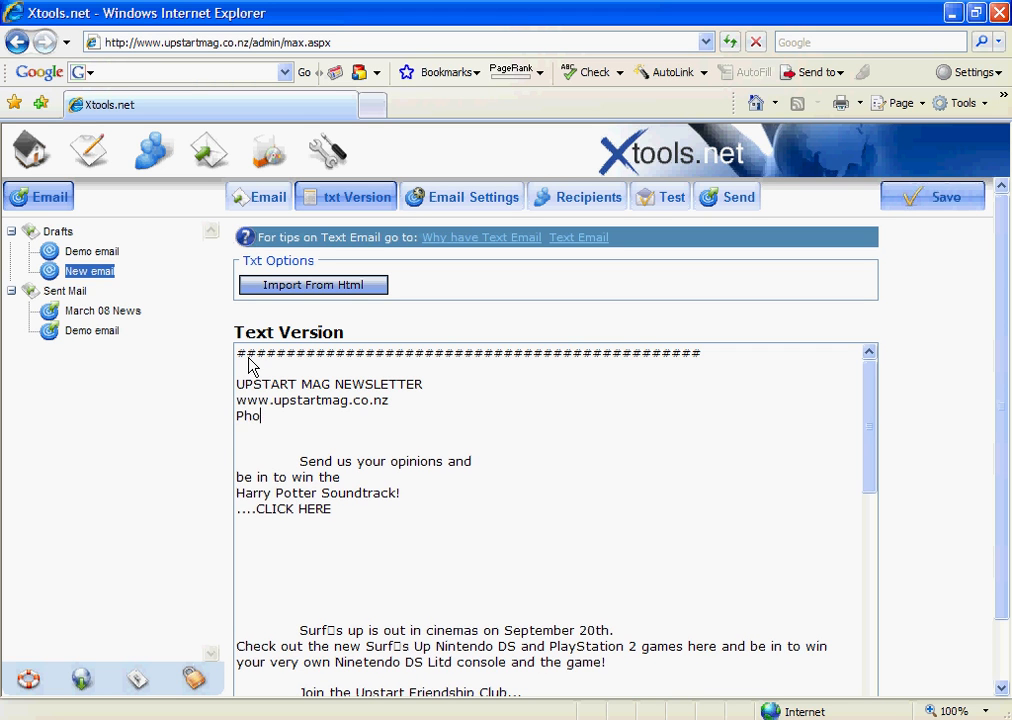
pyautogui.write('ne:')
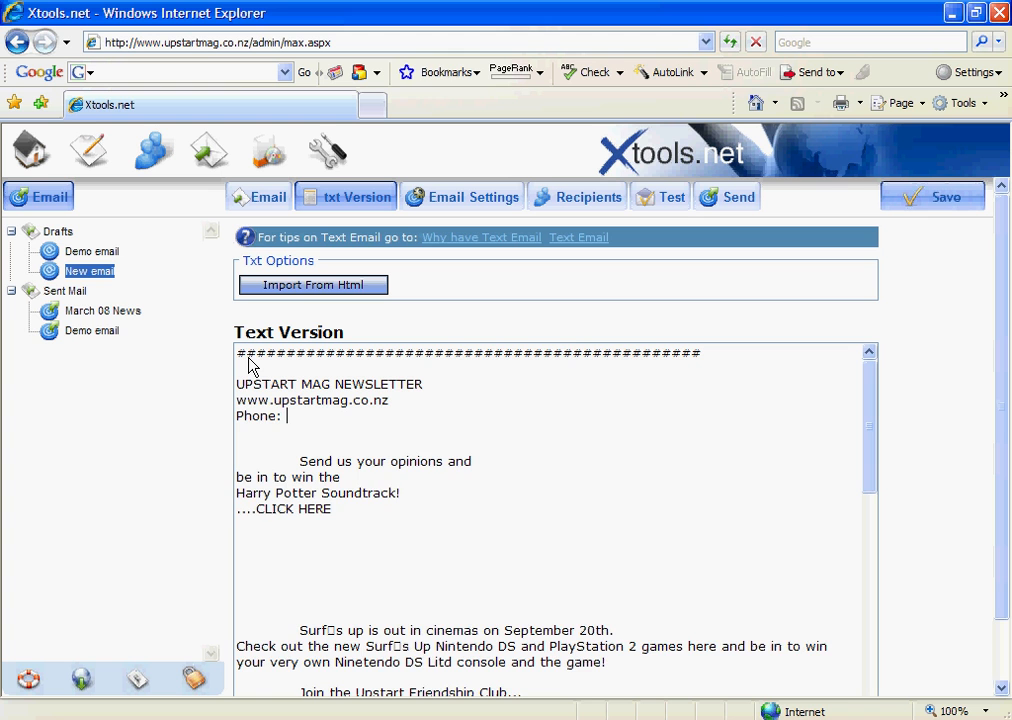
pyautogui.write('E')
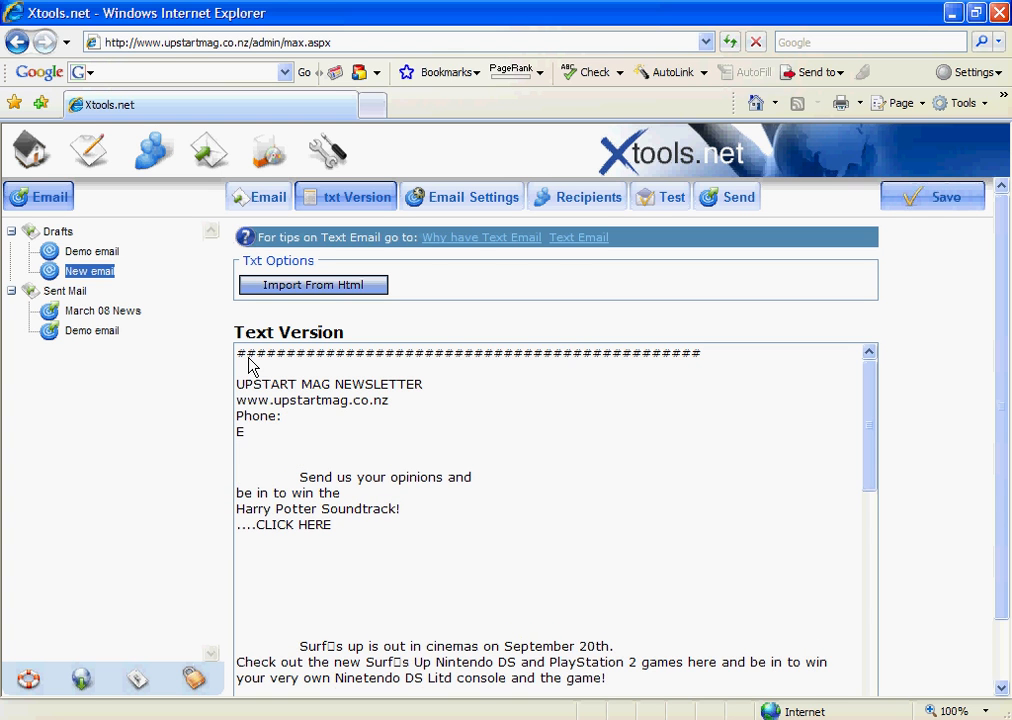
pyautogui.write('-mail:')
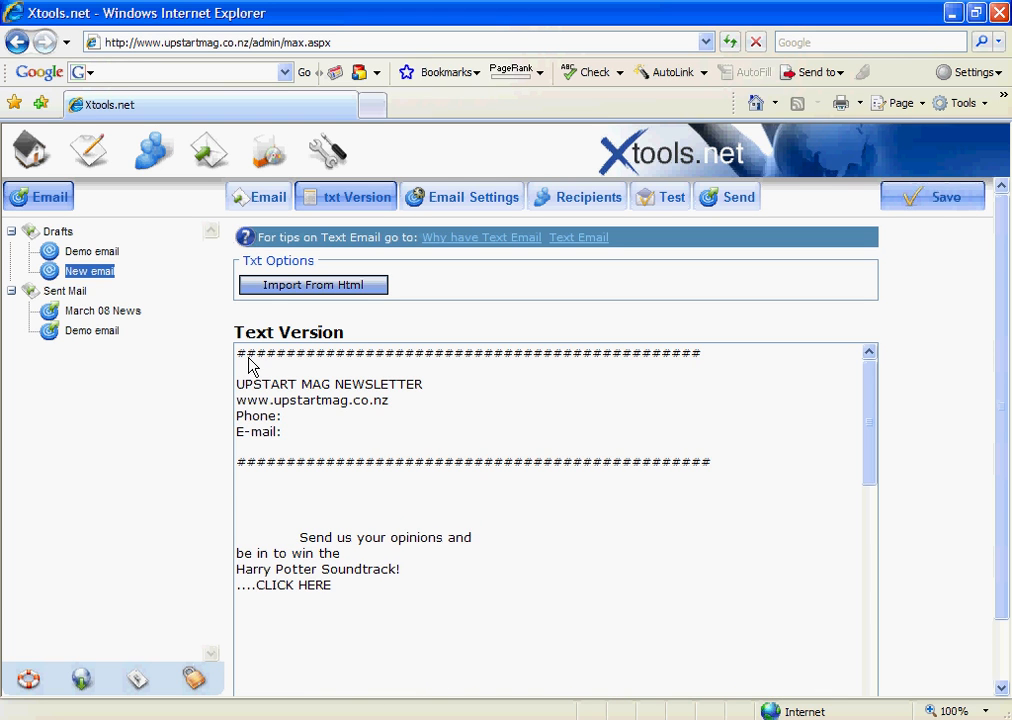
pyautogui.write('Hi Upstarter,')
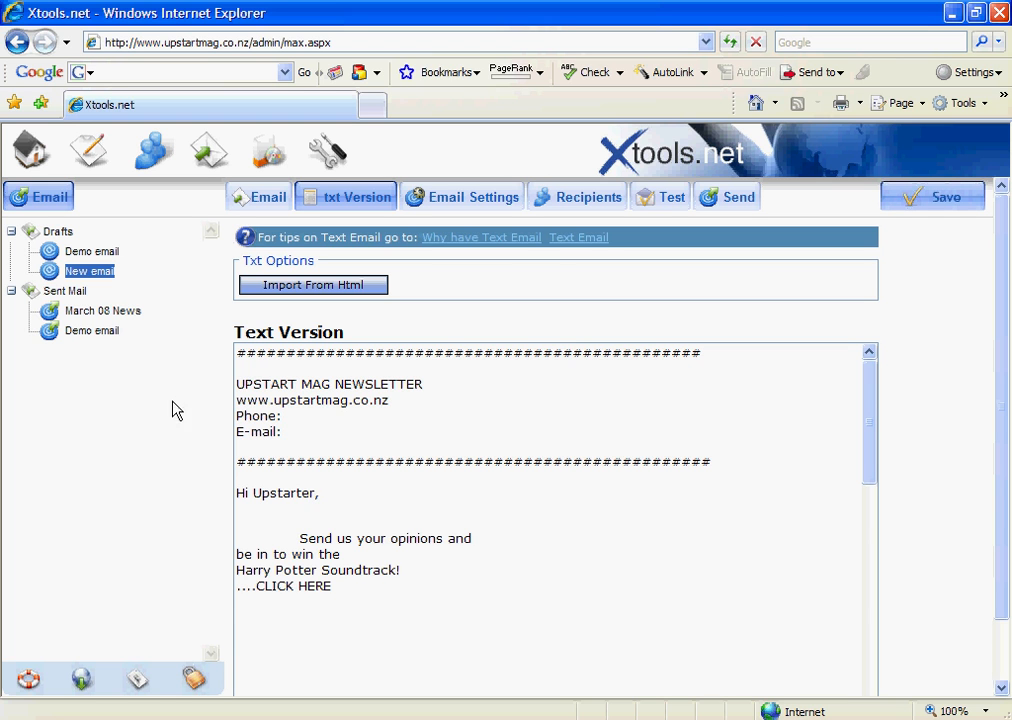
pyautogui.scroll(-3)
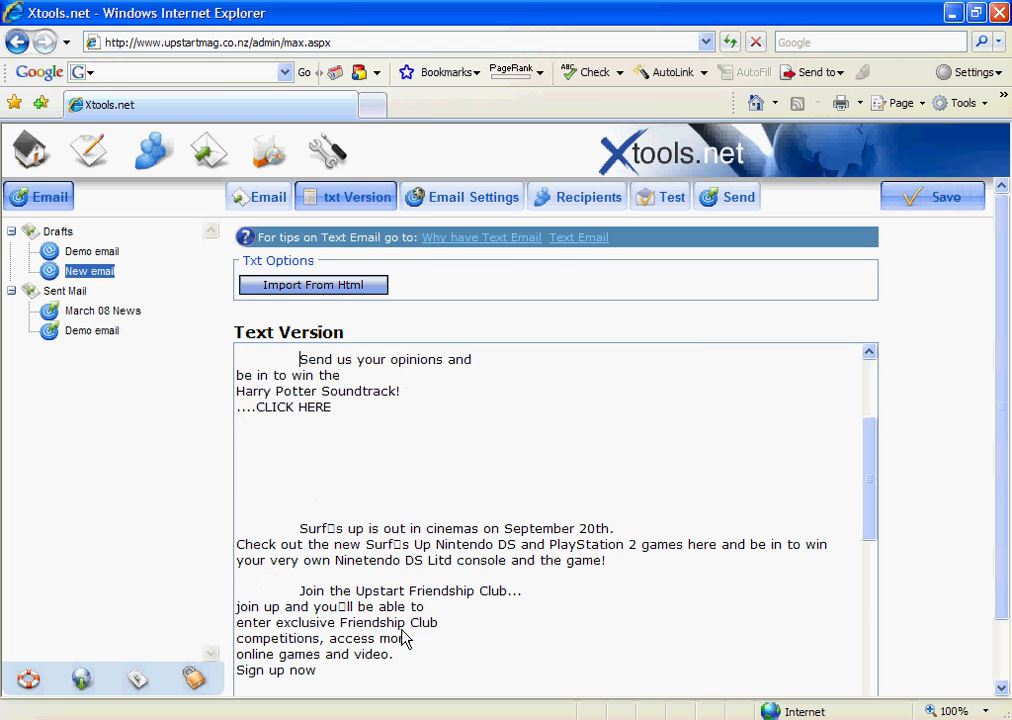